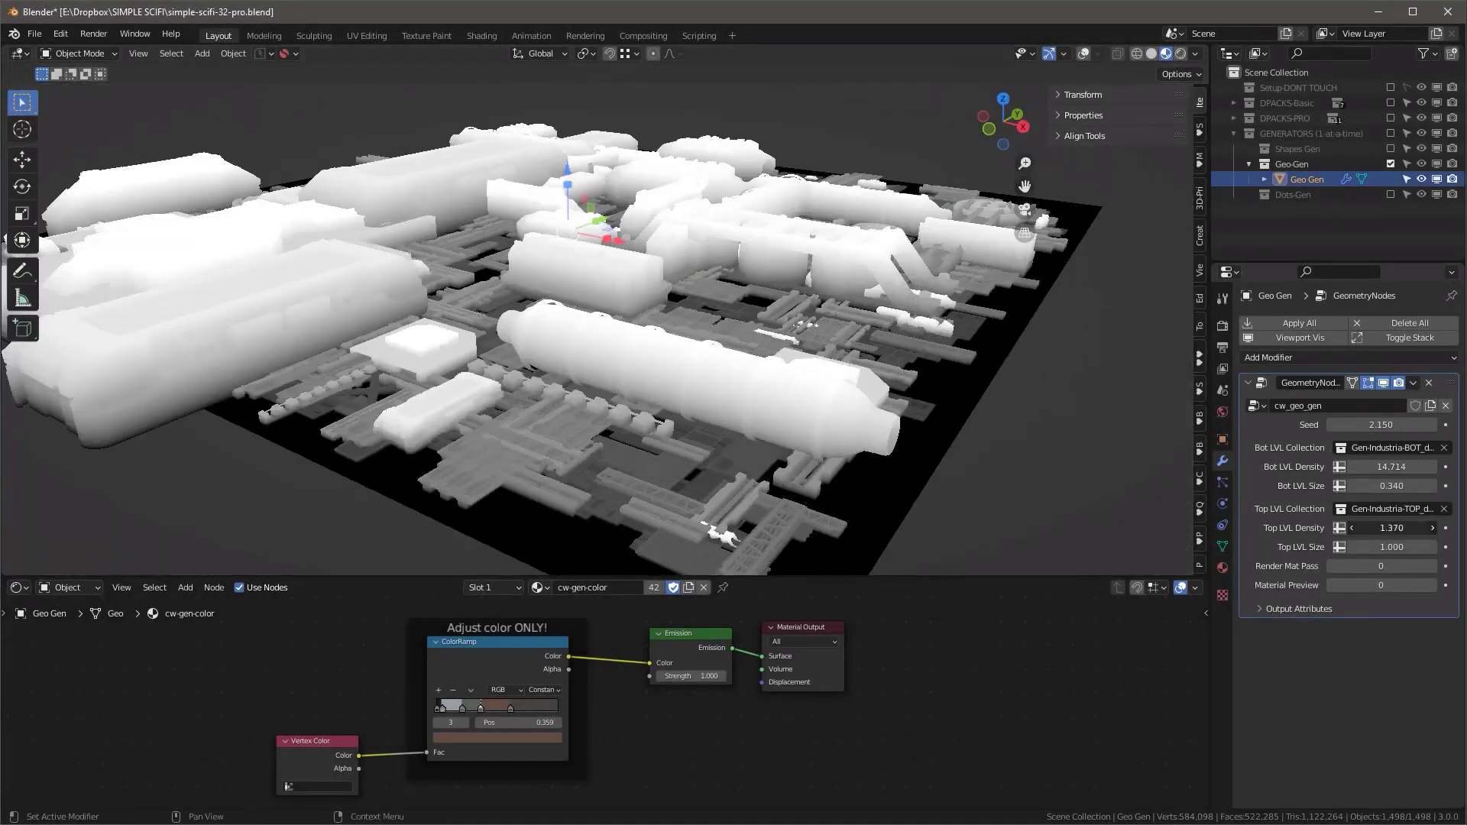
Step: Change the Geo Gen Top LVL Density to reshape the white city blocks
left_click_drag(1402, 527, 1366, 527)
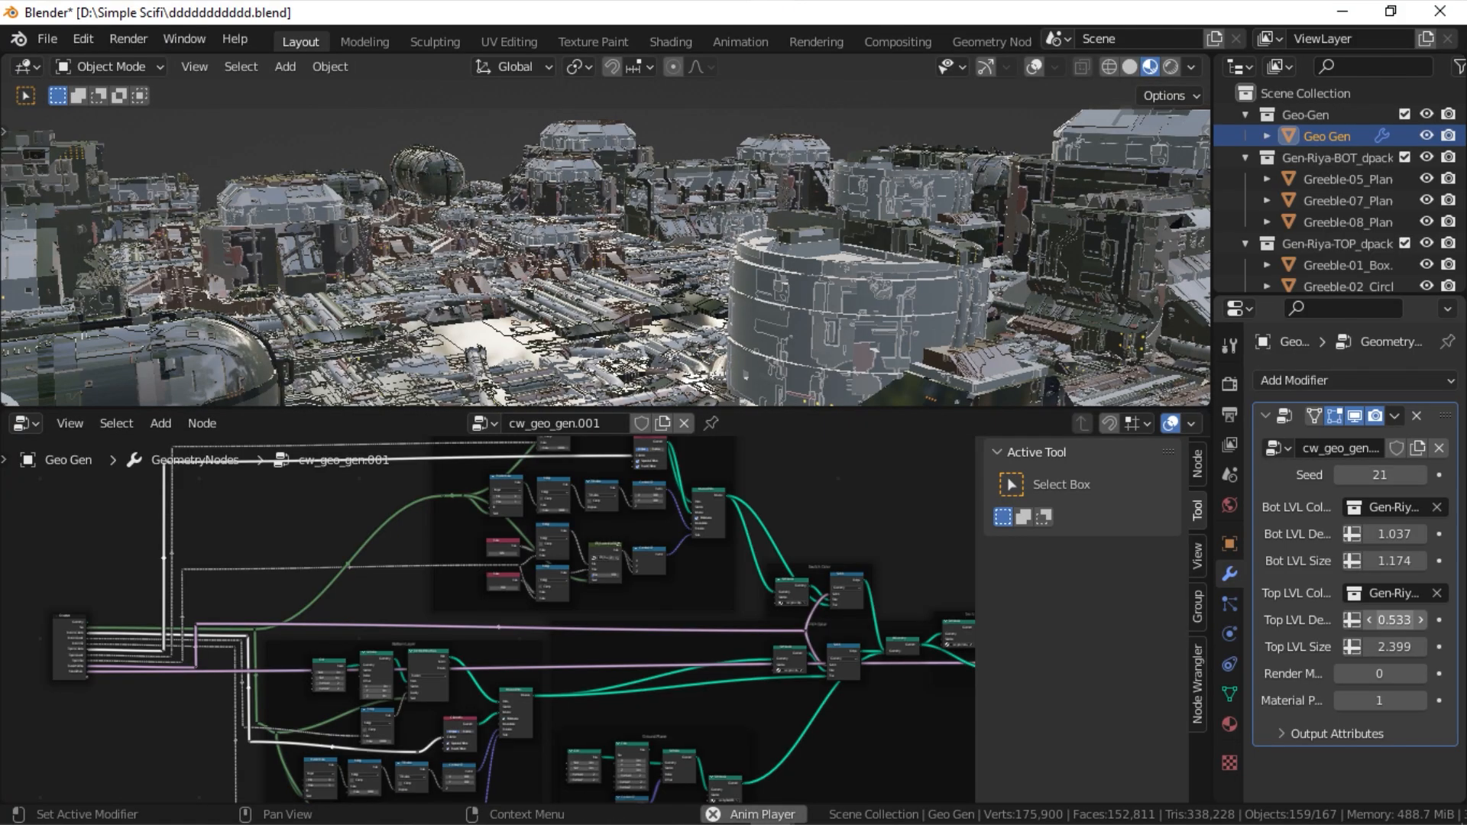
Step: Lower the top-level density and enlarge the bottom- and top-level city piece sizes in Geo Gen
left_click_drag(1394, 619, 1375, 619)
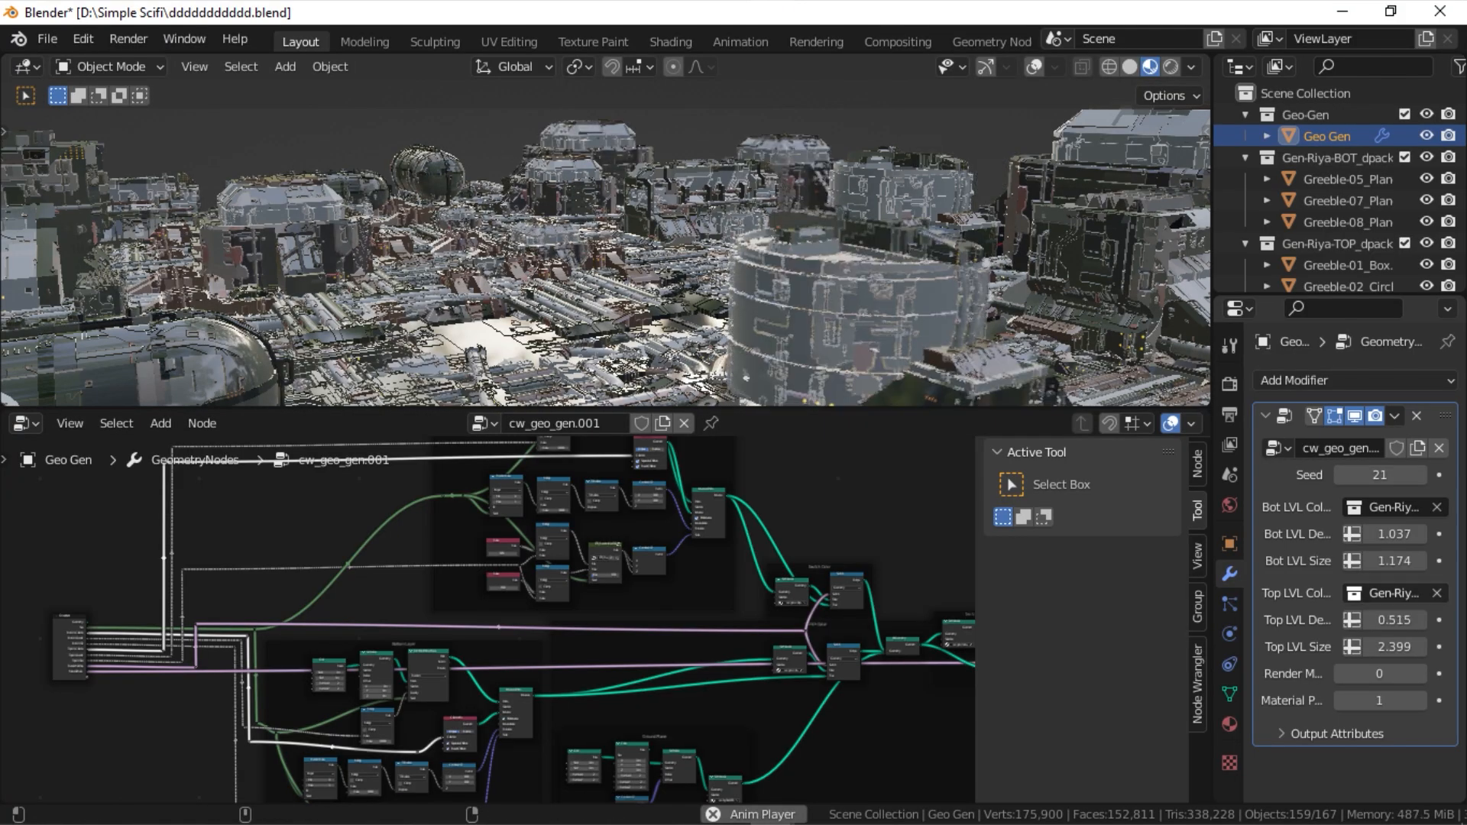
left_click(1376, 534)
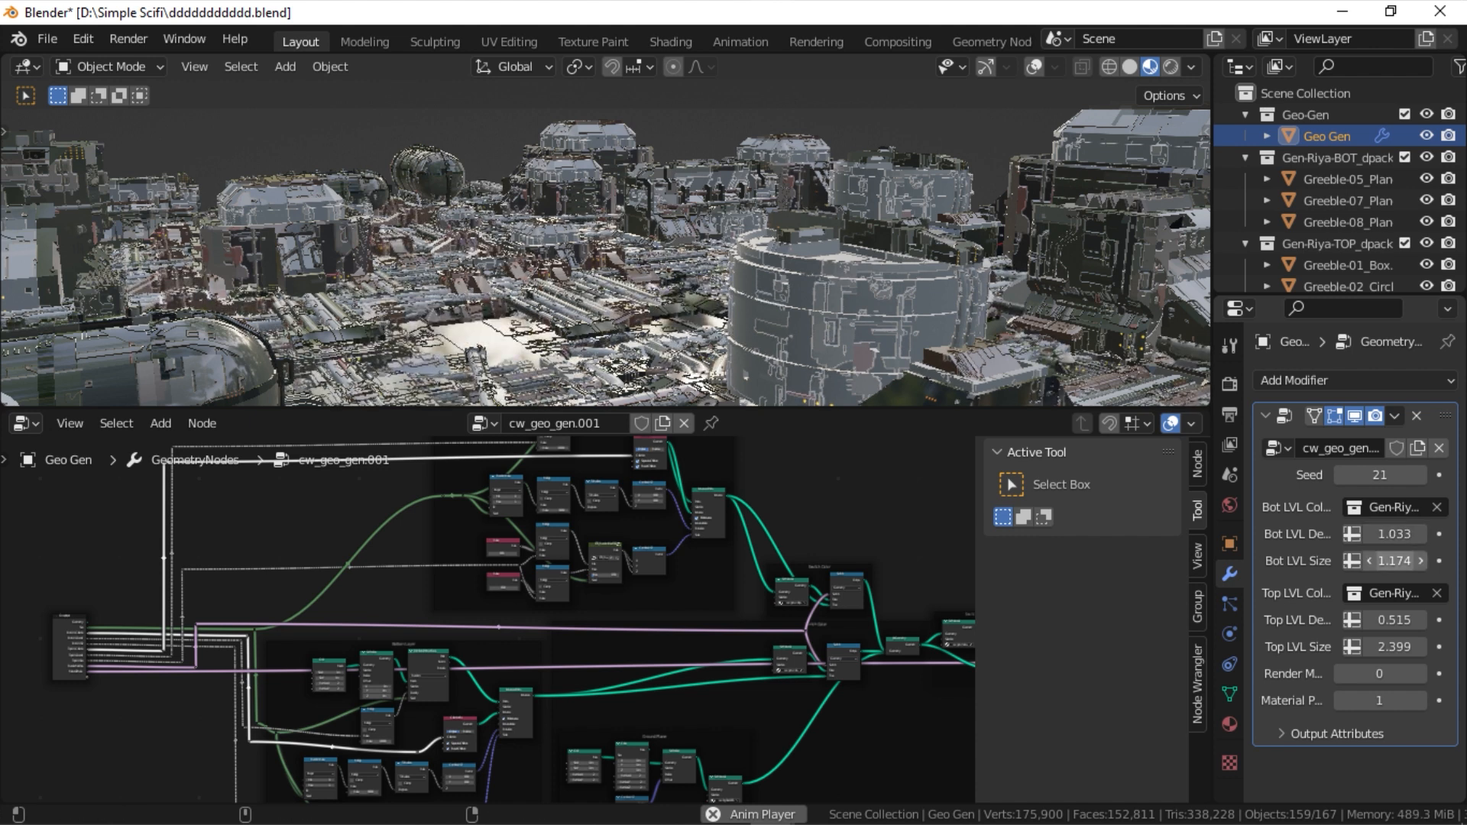
left_click_drag(1393, 561, 1427, 561)
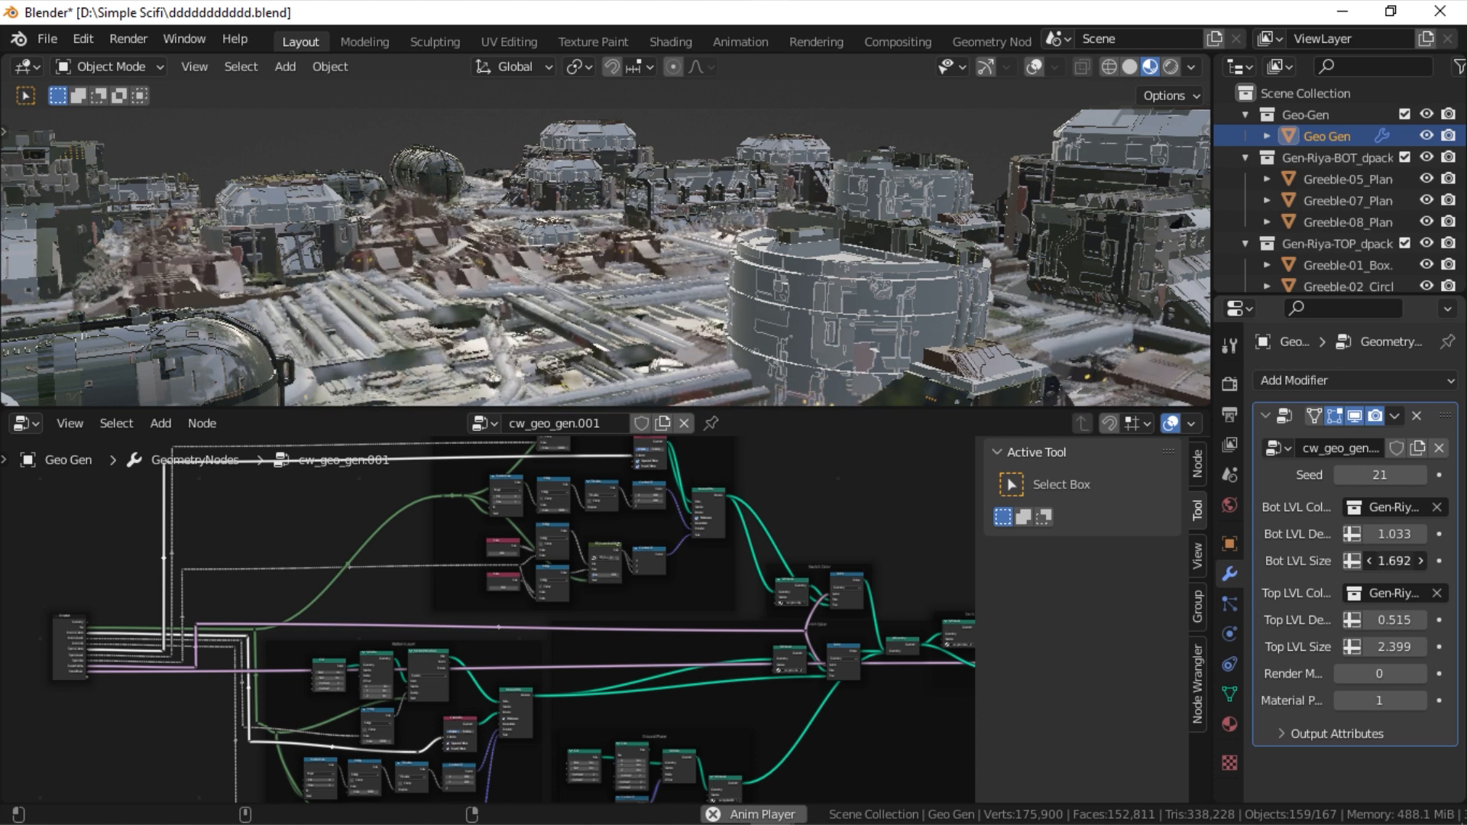
left_click(1378, 619)
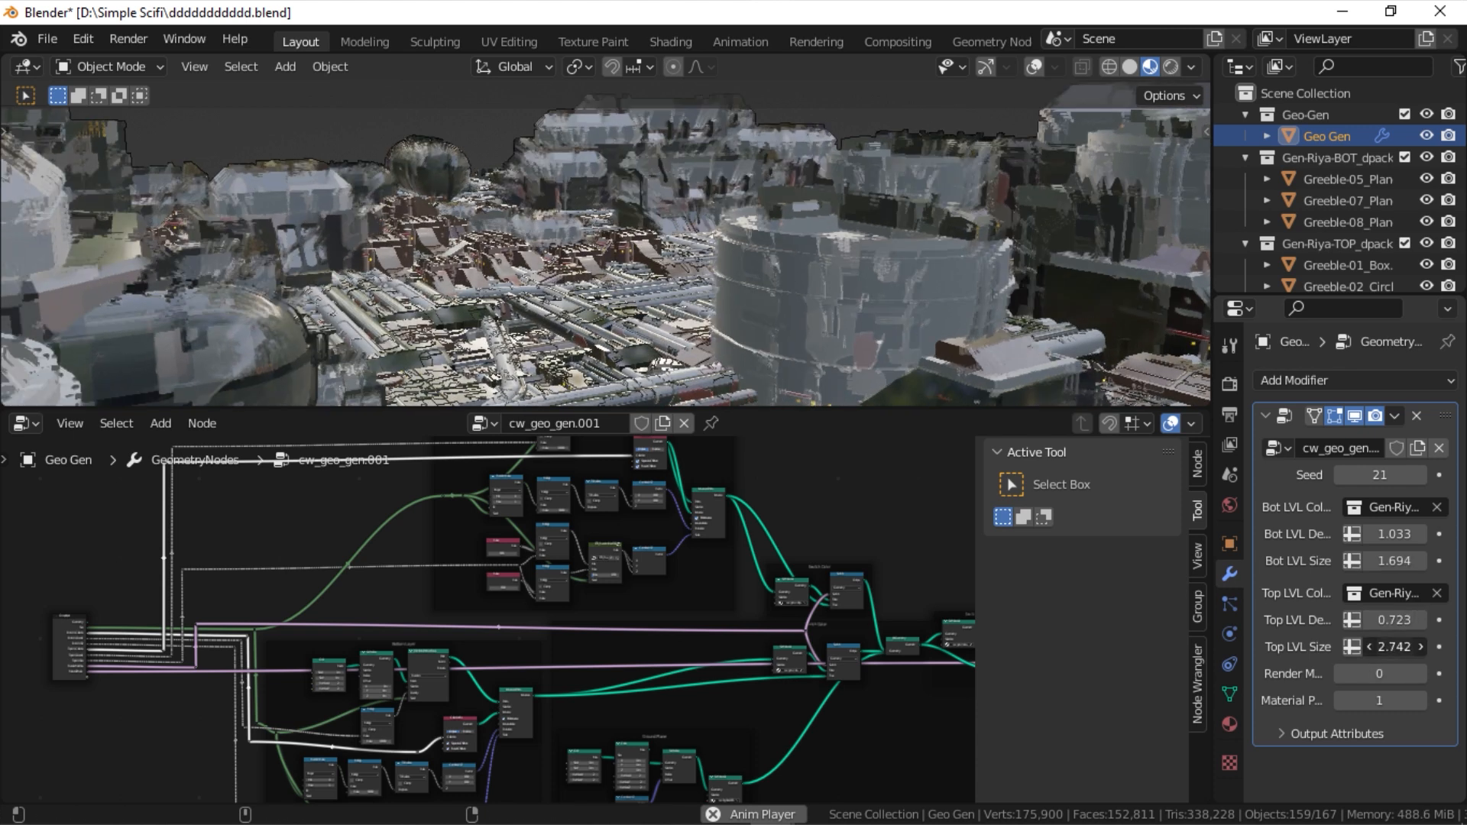
left_click_drag(1402, 647, 1357, 647)
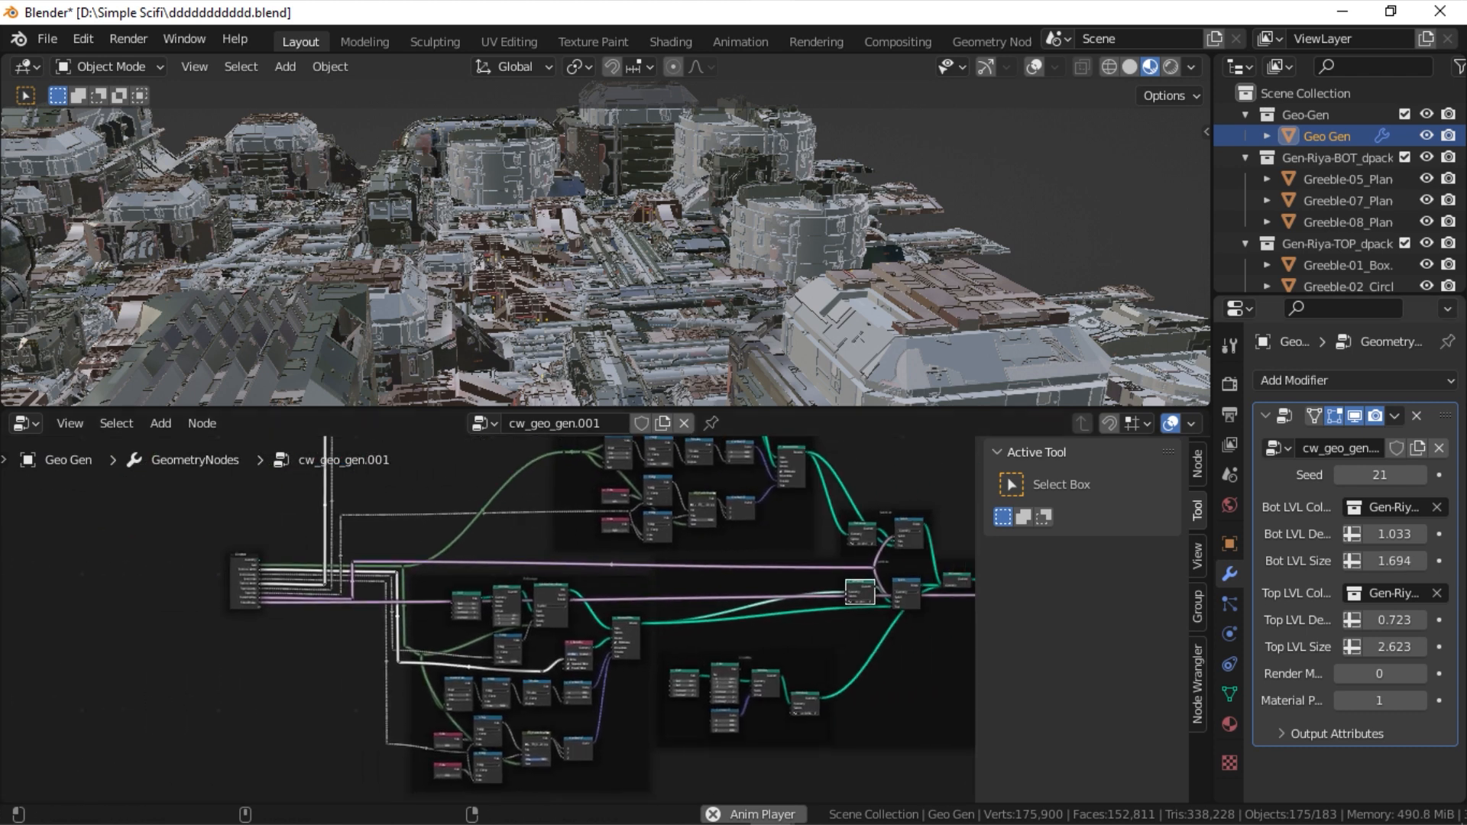
left_click(1377, 561)
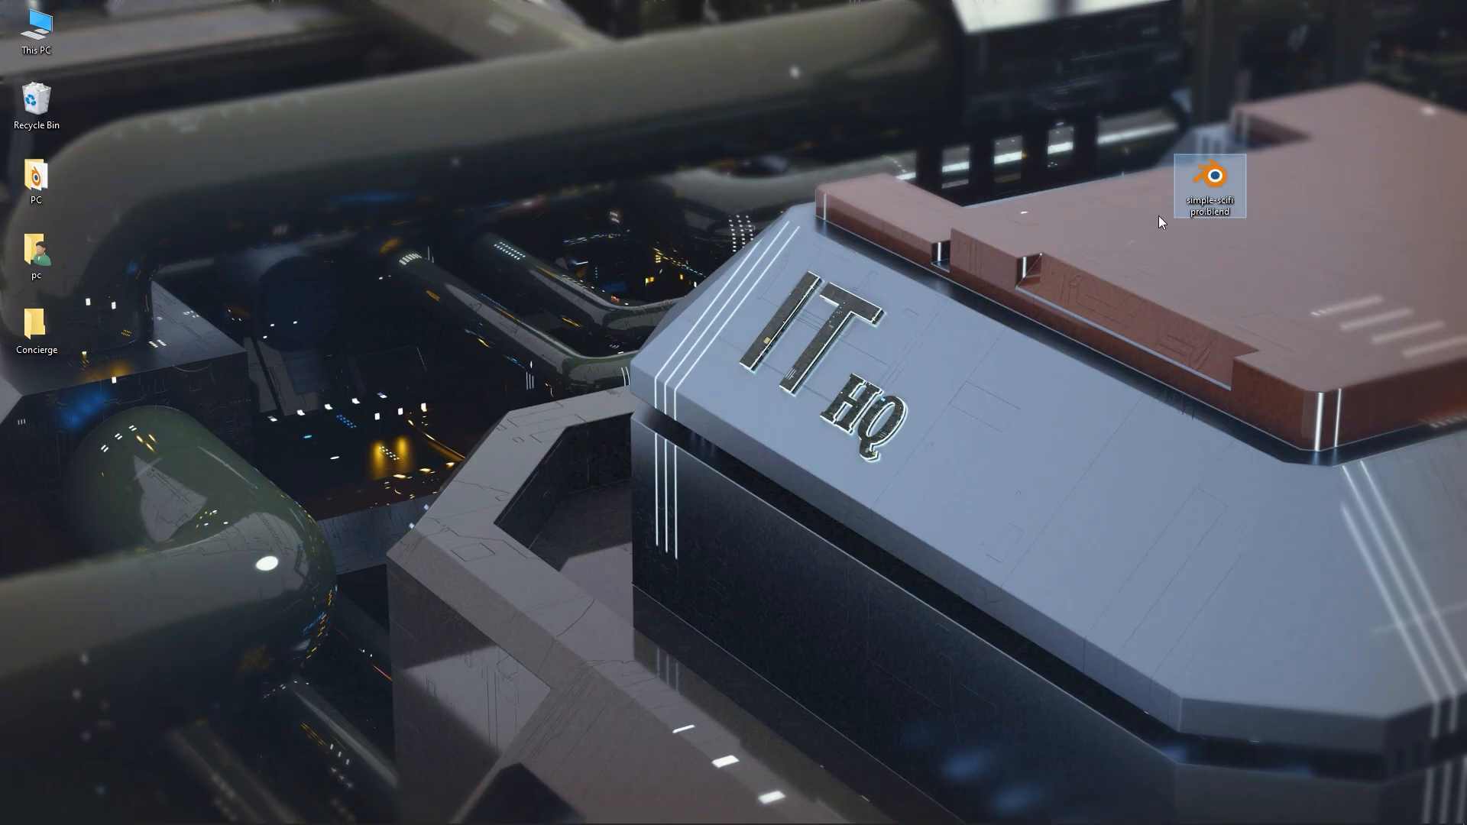
Step: Launch simple-scifi pro.blend from the desktop in Blender
double_click(1207, 177)
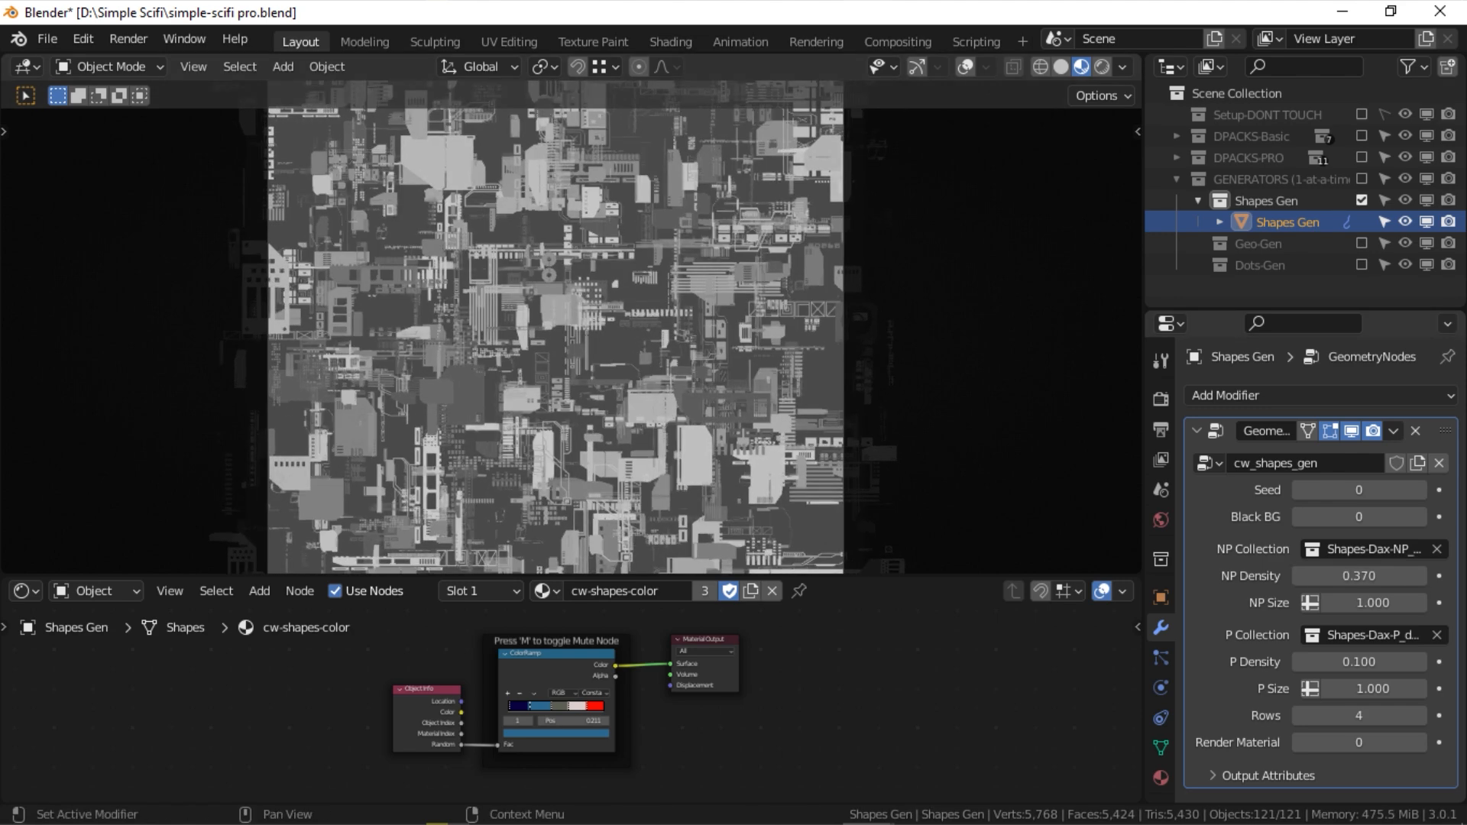
Step: Change the Shapes Gen NP Size, render the pattern and save the render as the Side map image
left_click(1360, 602)
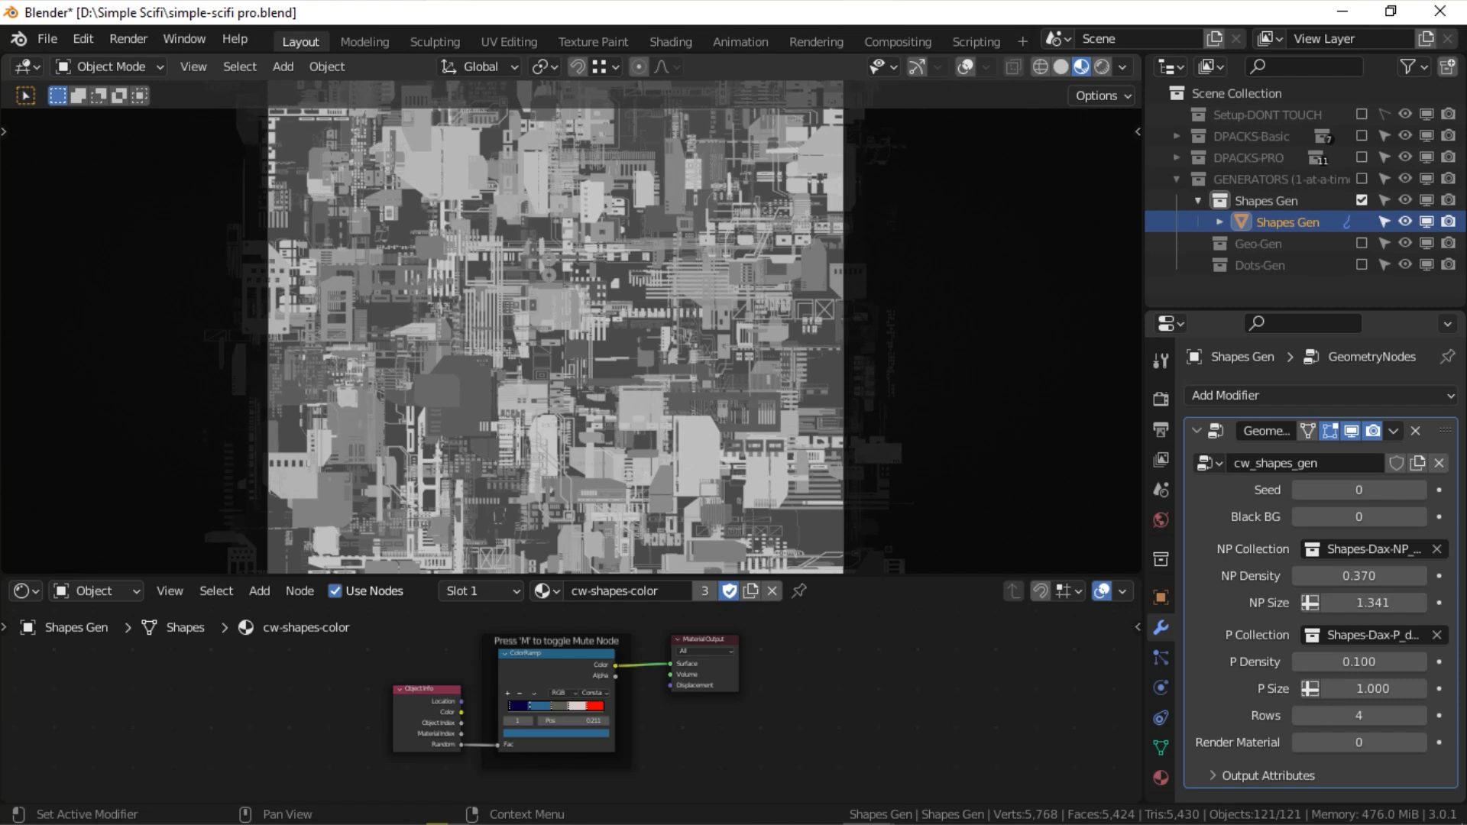
left_click_drag(1362, 689, 1389, 690)
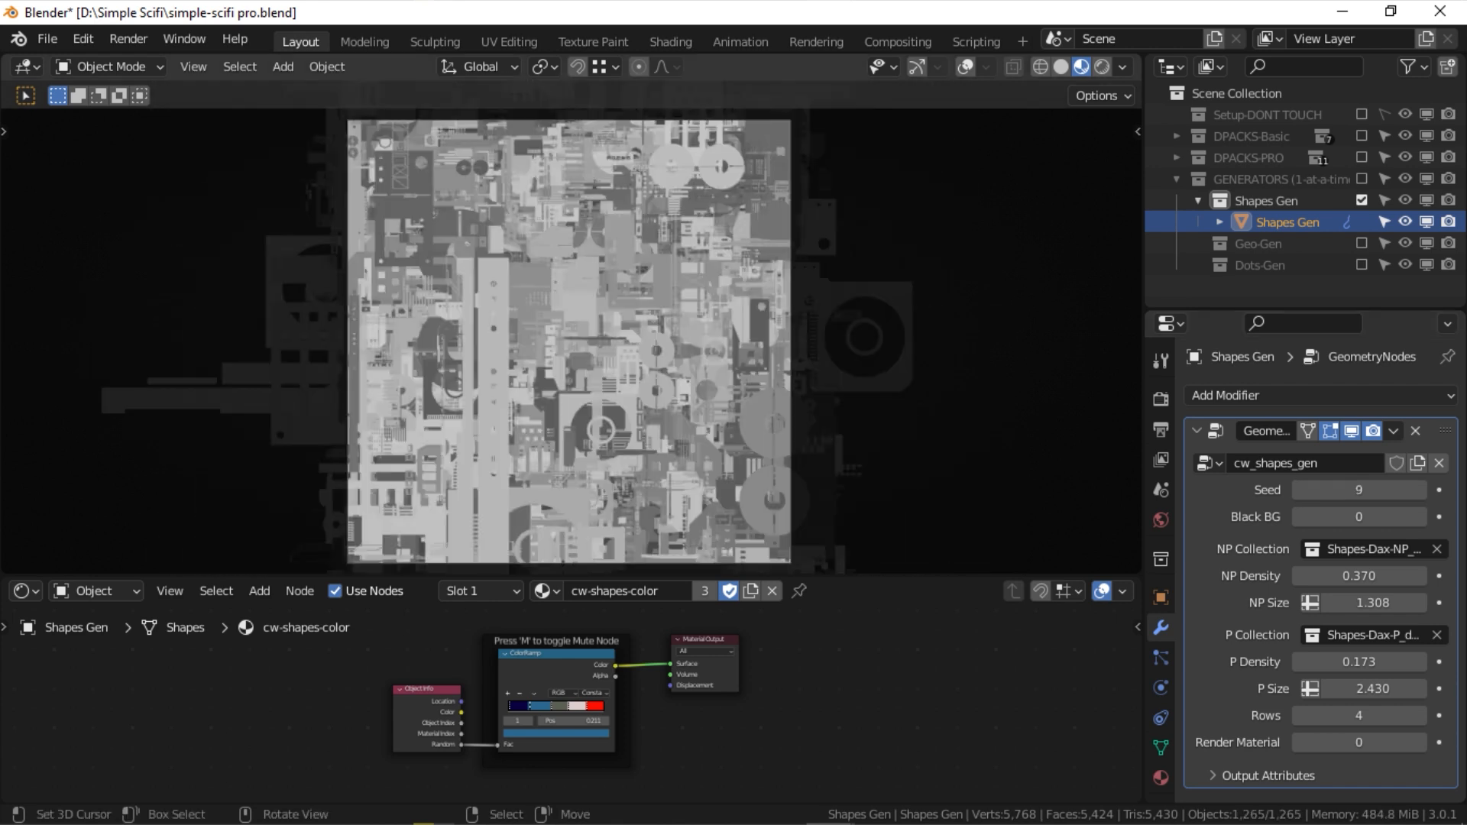
left_click(1421, 743)
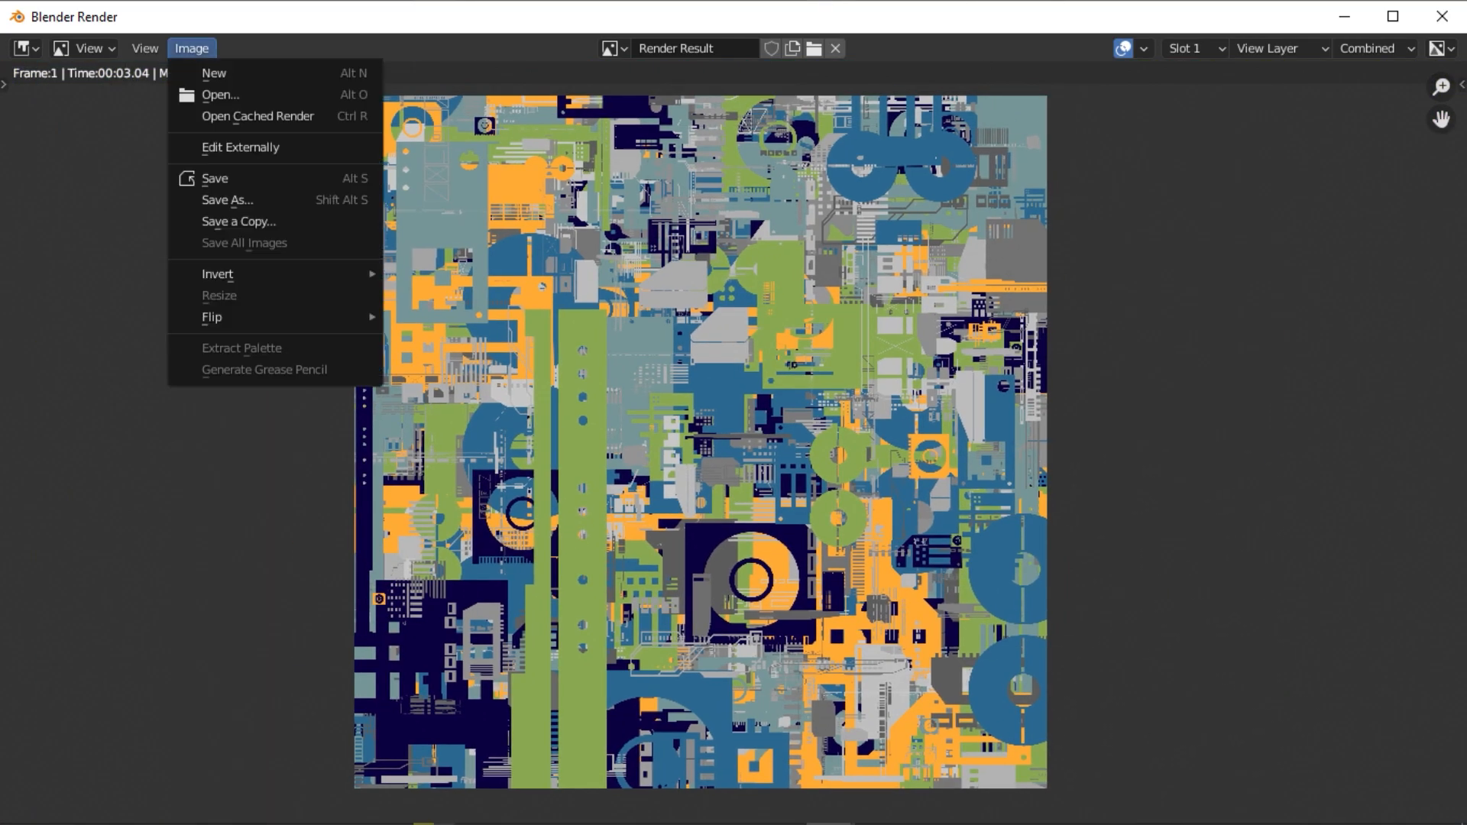
left_click(226, 199)
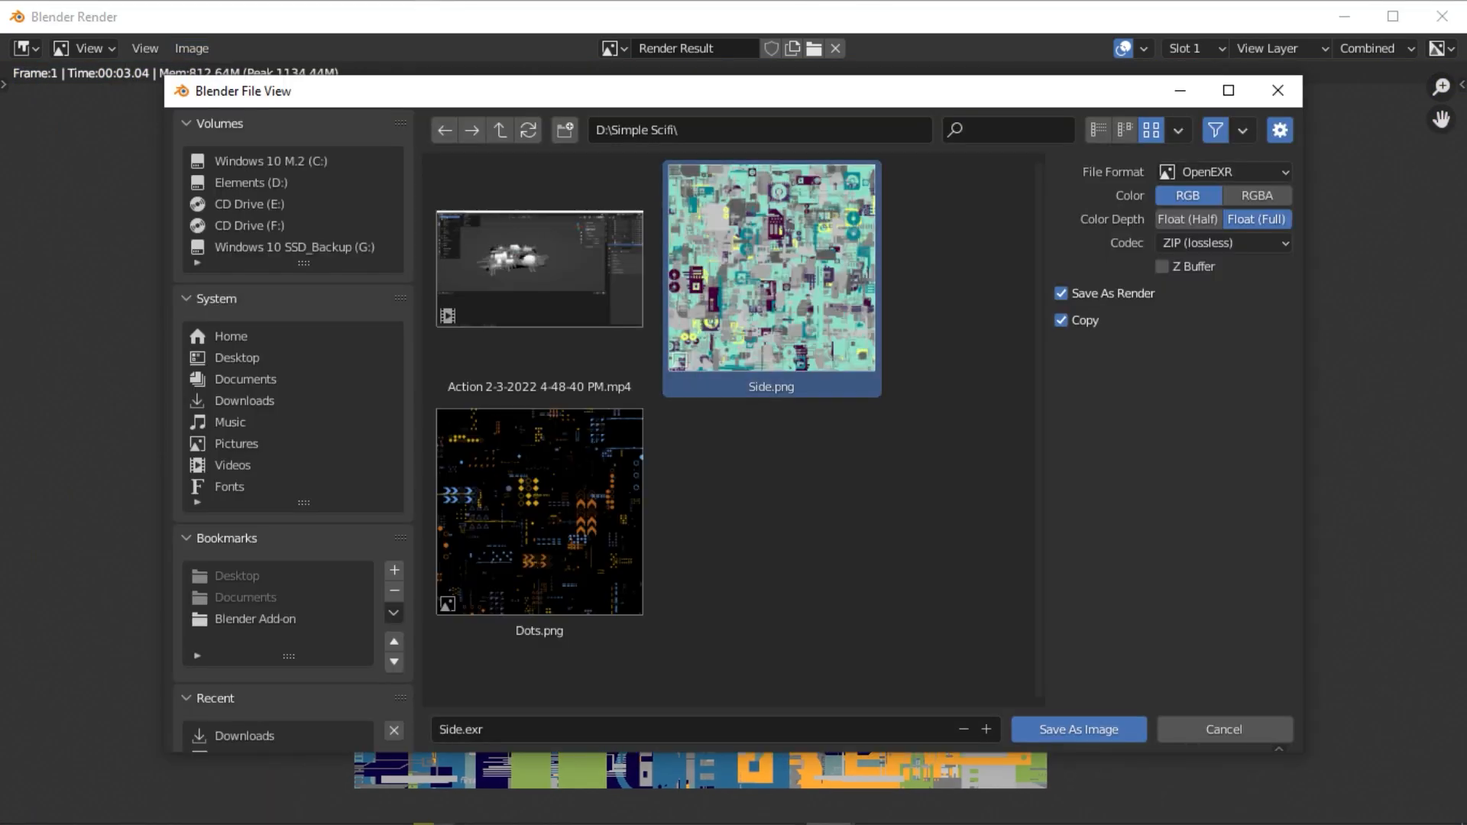
left_click(1222, 171)
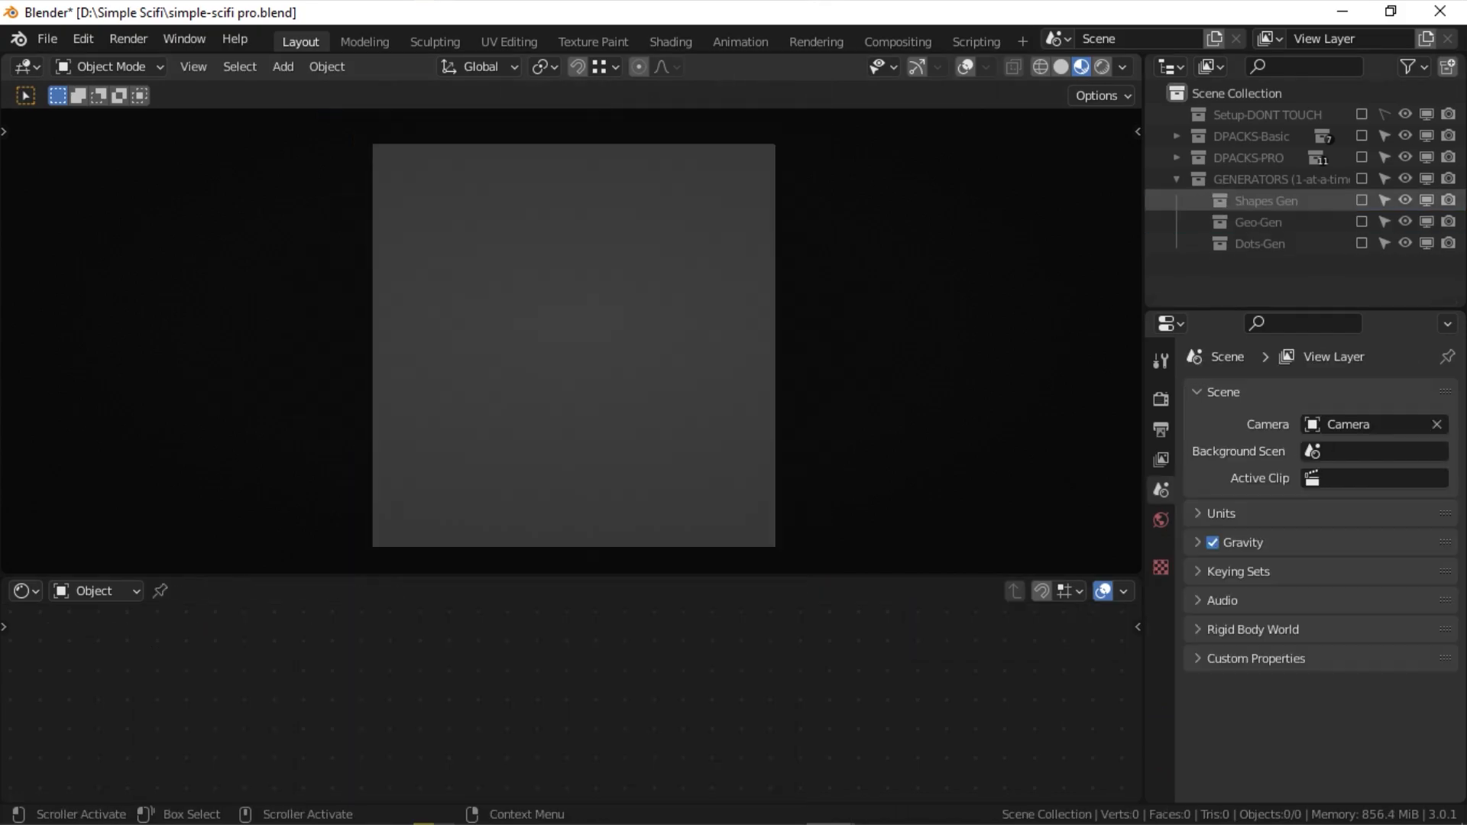
Step: Enable Dots Gen and give the dots a smaller NP Size and higher P Density
left_click(1260, 243)
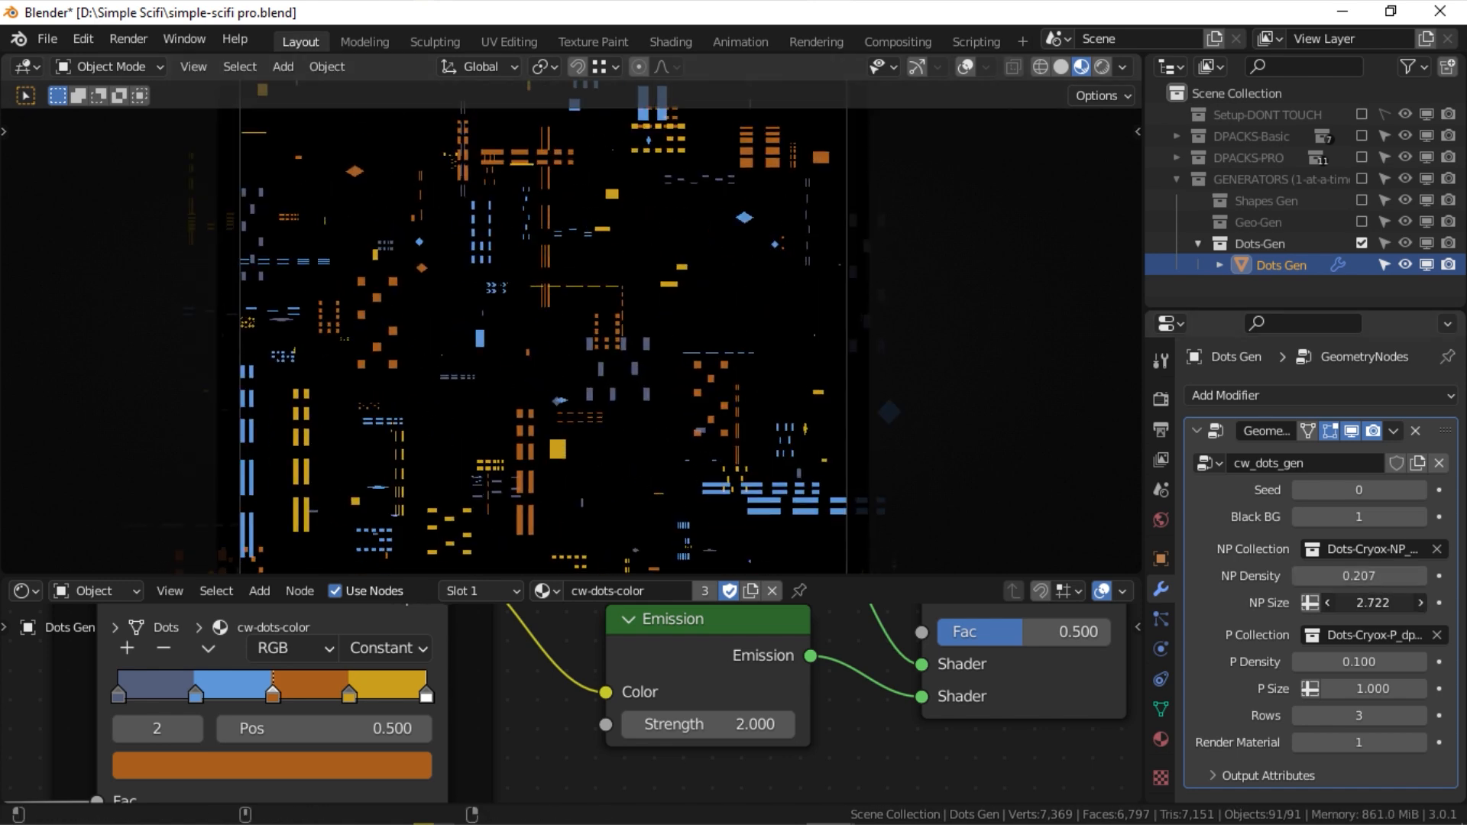
left_click_drag(1366, 602, 1328, 602)
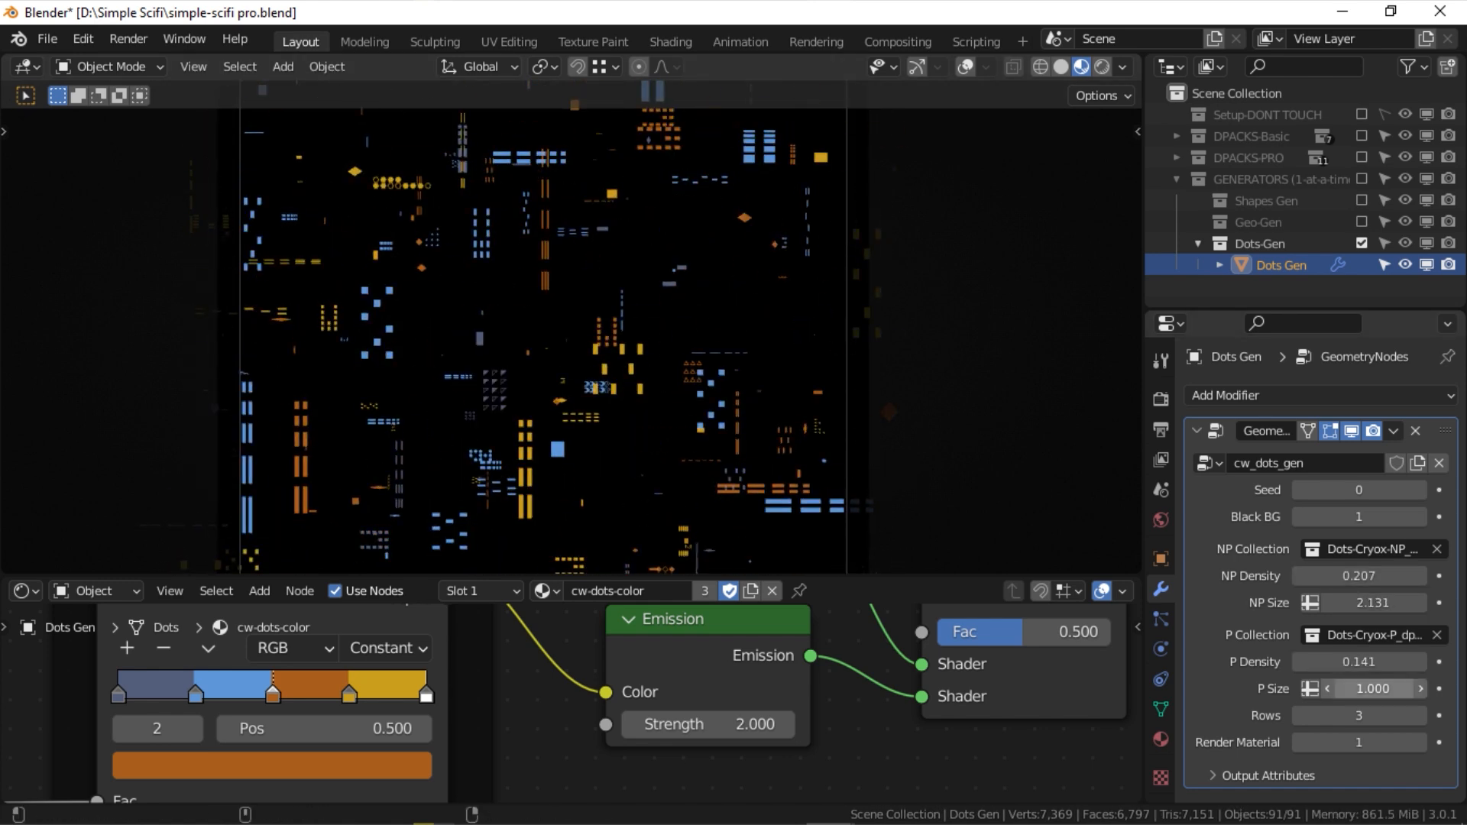
left_click_drag(1403, 601, 1328, 602)
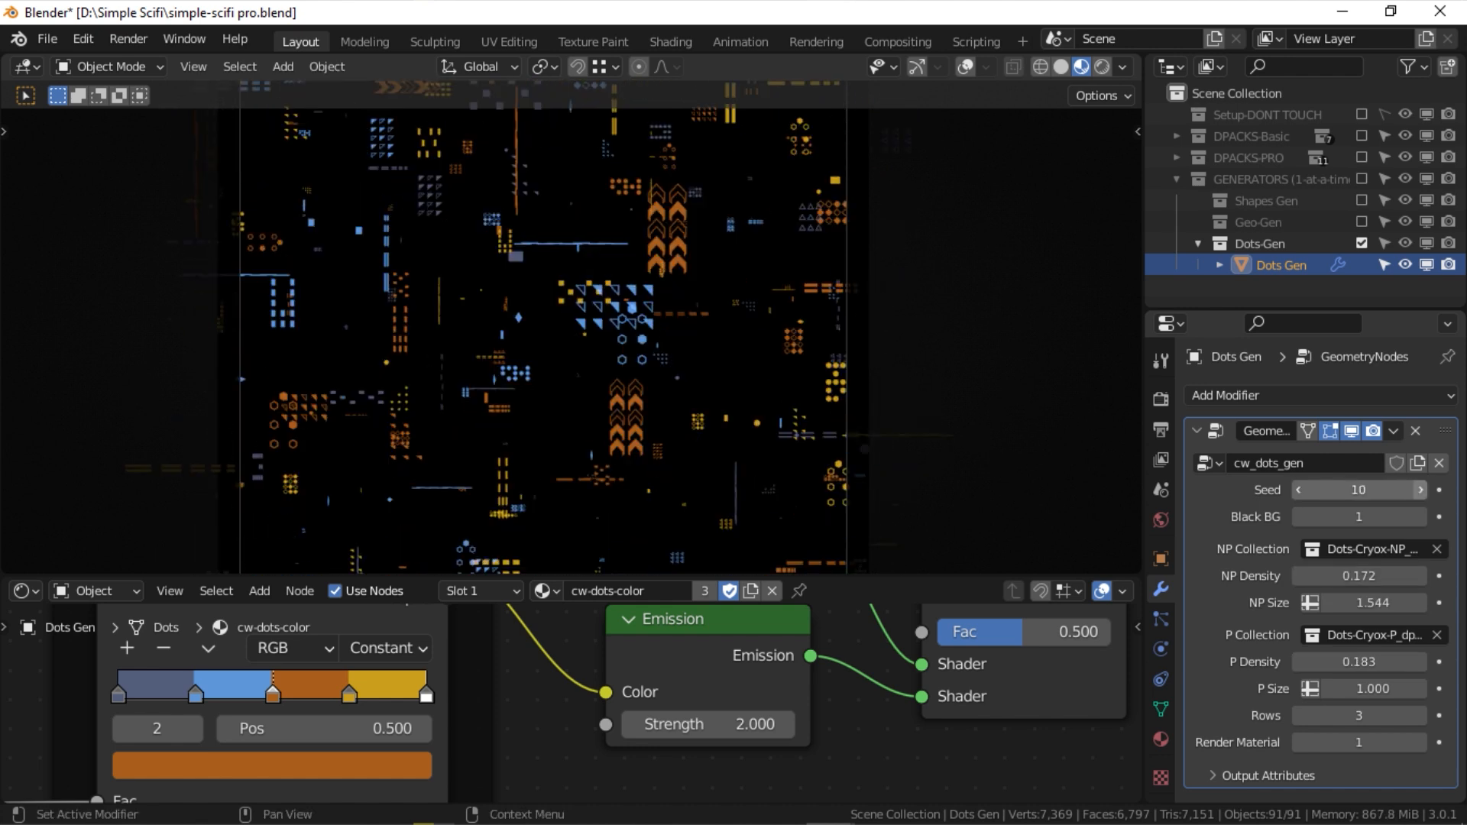
Step: Recolour the Dots Gen ColorRamp stops green and red, then render the dots map
left_click(270, 766)
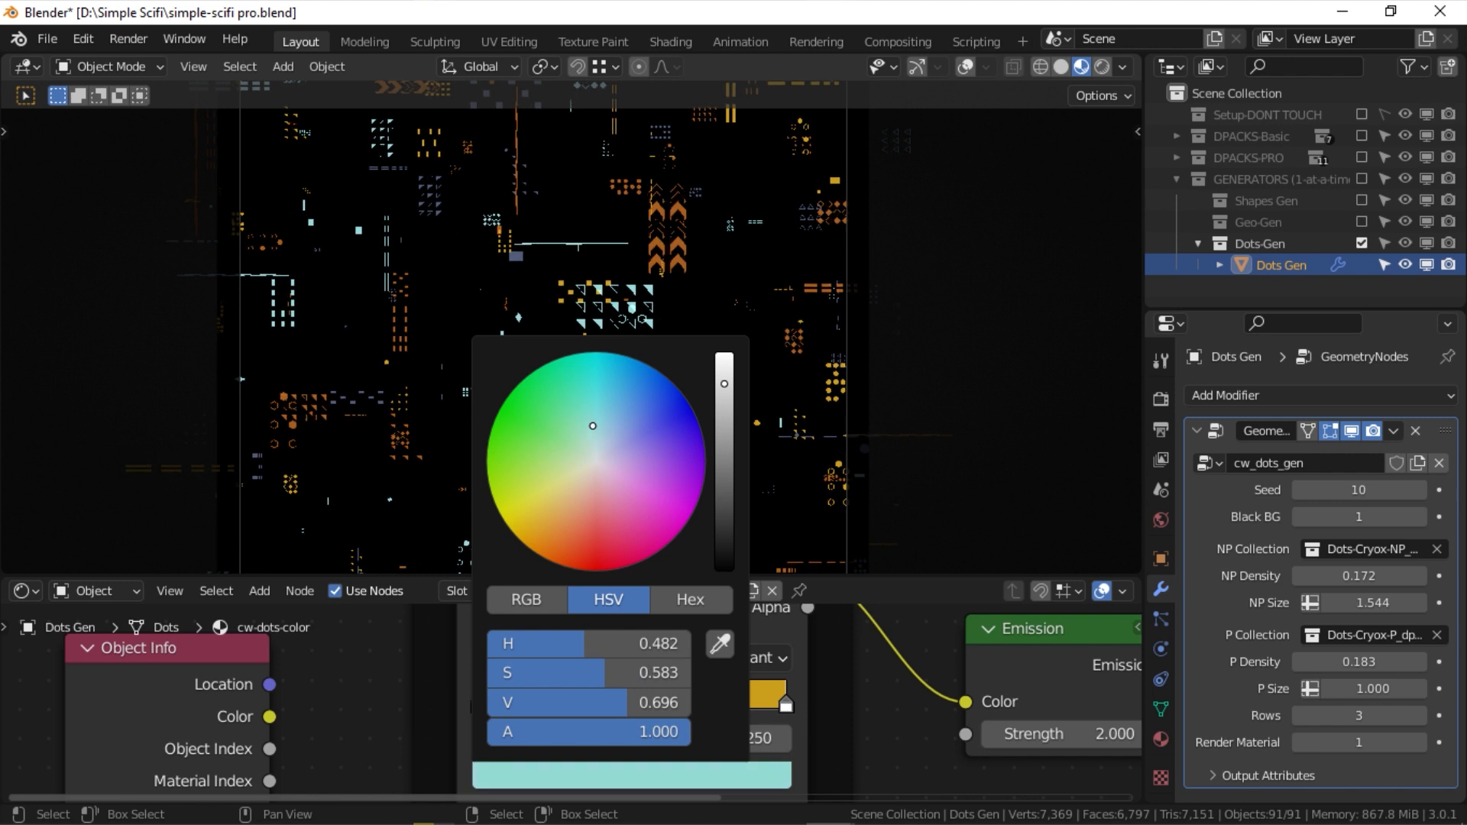
left_click(528, 528)
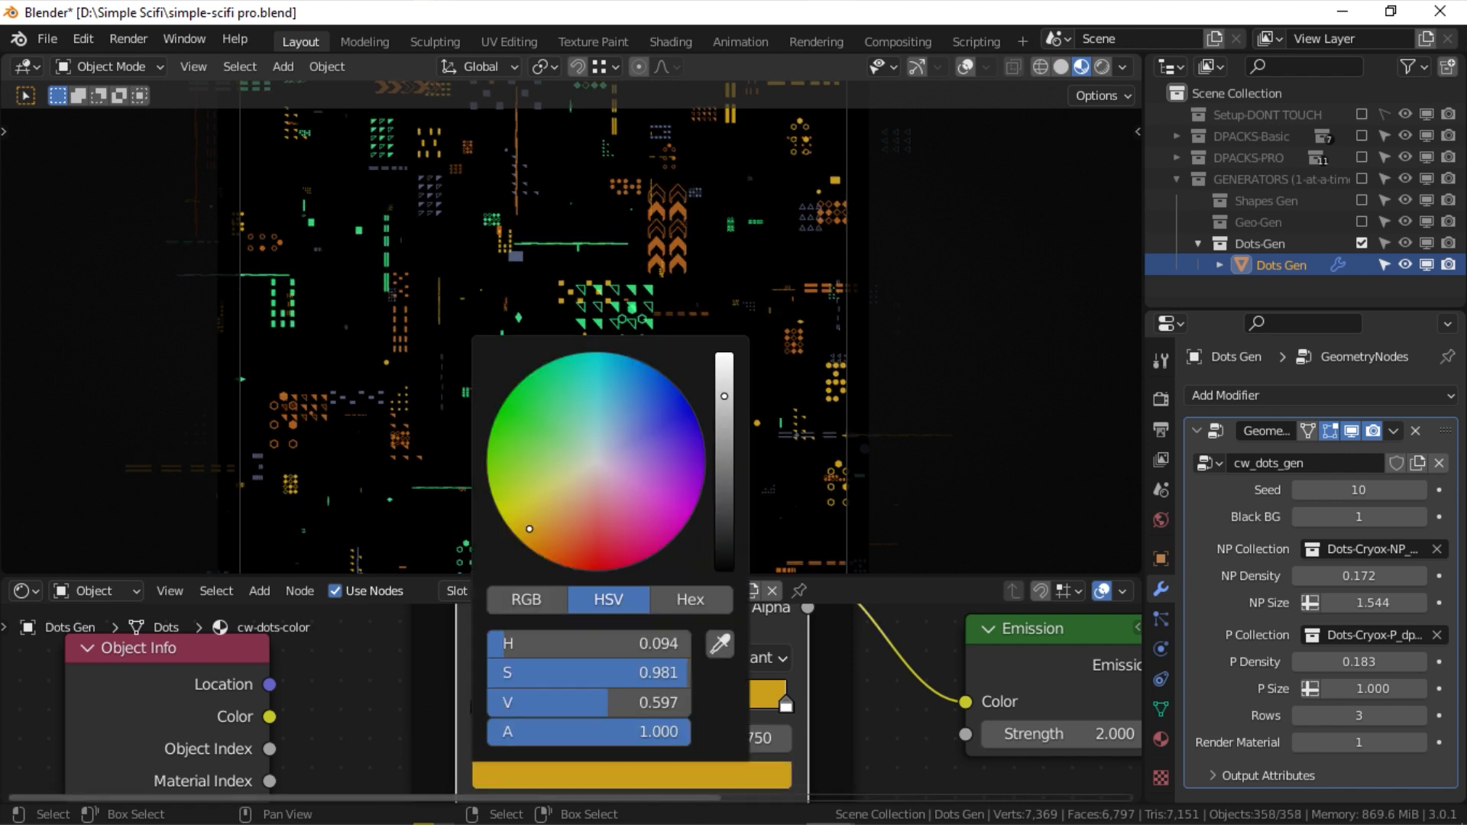
left_click(592, 539)
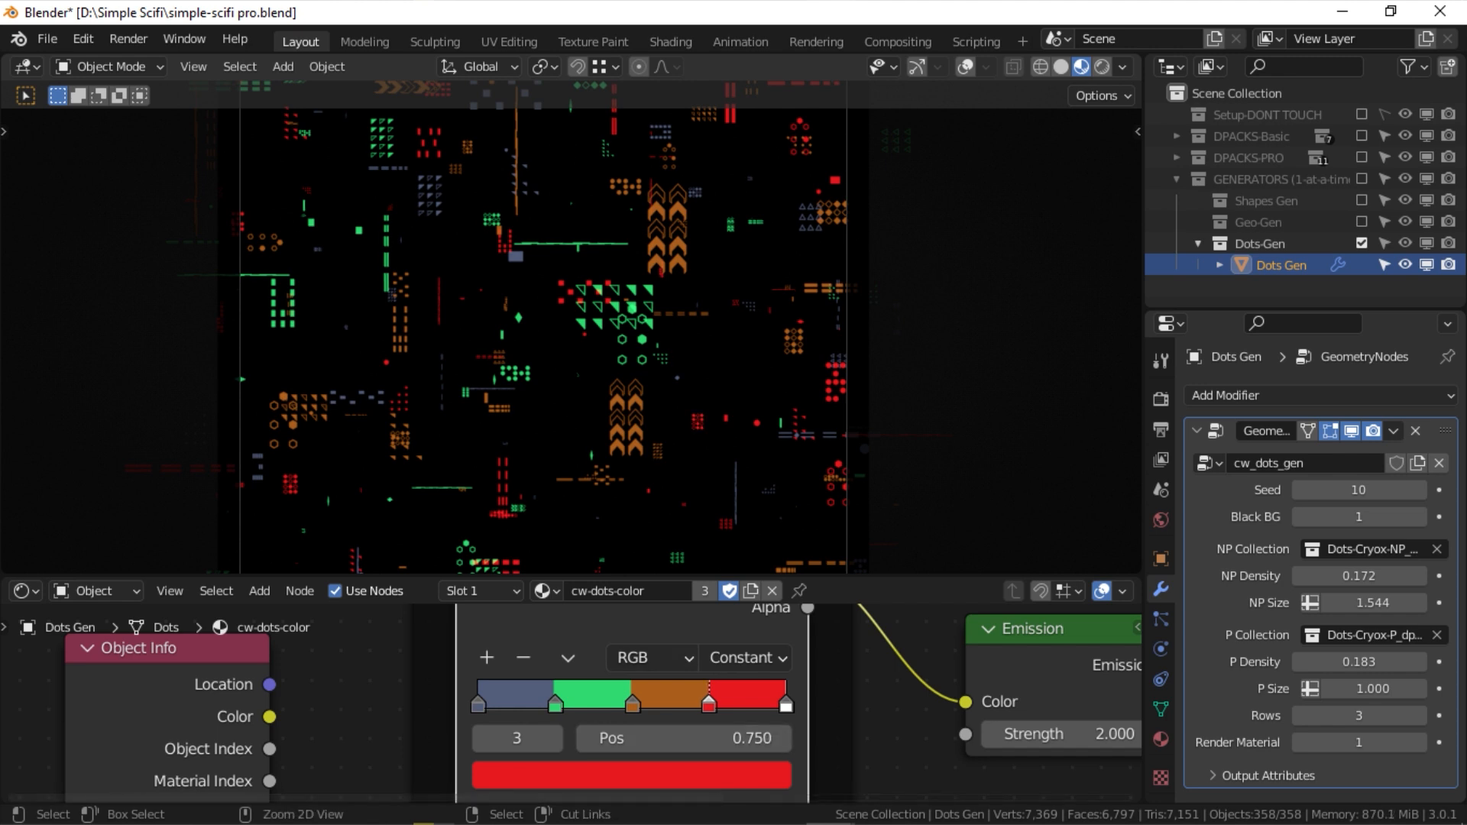
key("F12")
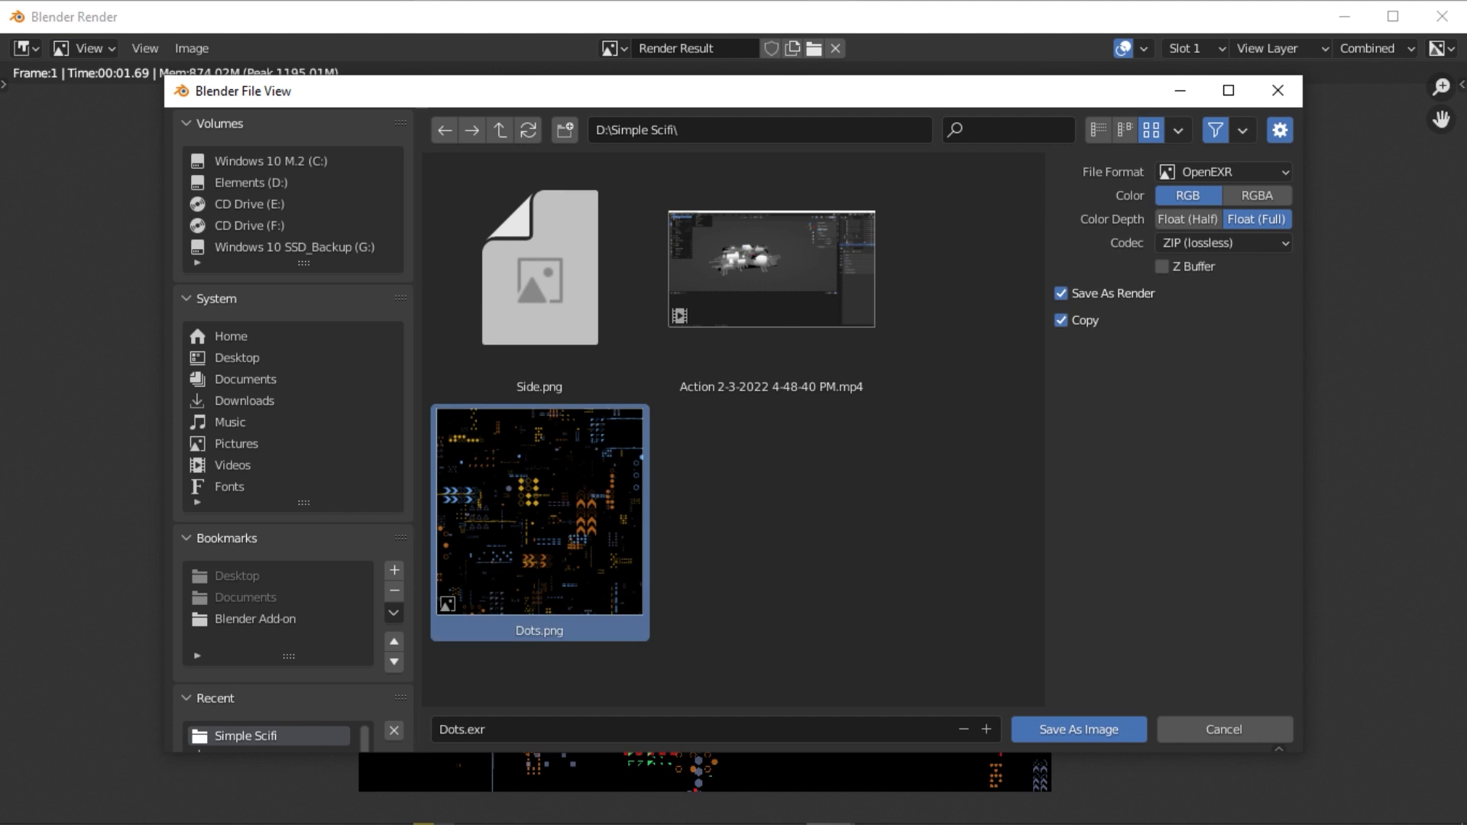
Step: Save the dots render as Dots.exr (OpenEXR) in D:\Simple Scifi
left_click(1078, 729)
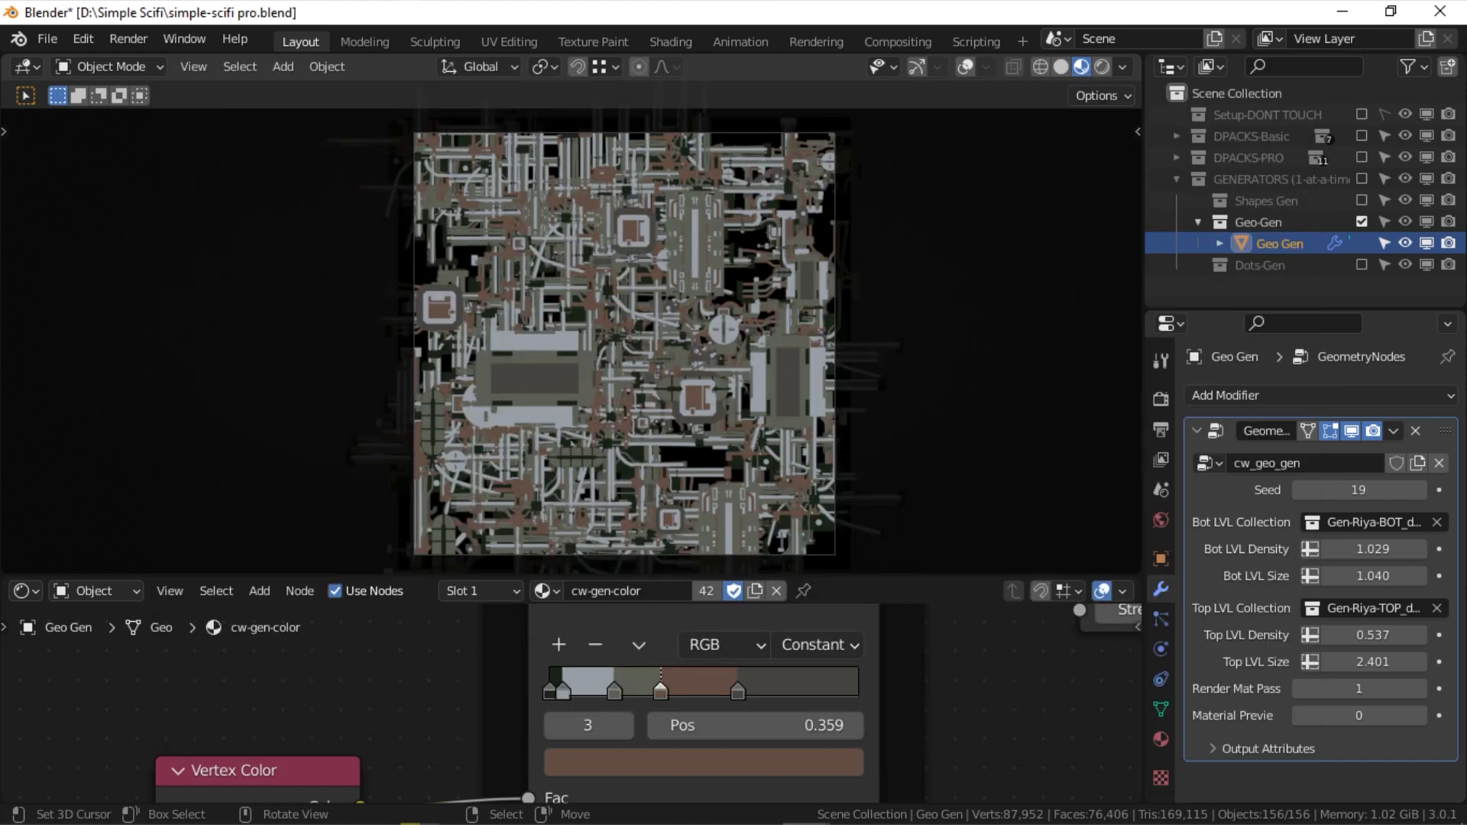
Step: Append the Geo-Gen collection from Scifi 1.blend into the new scene
left_click(46, 40)
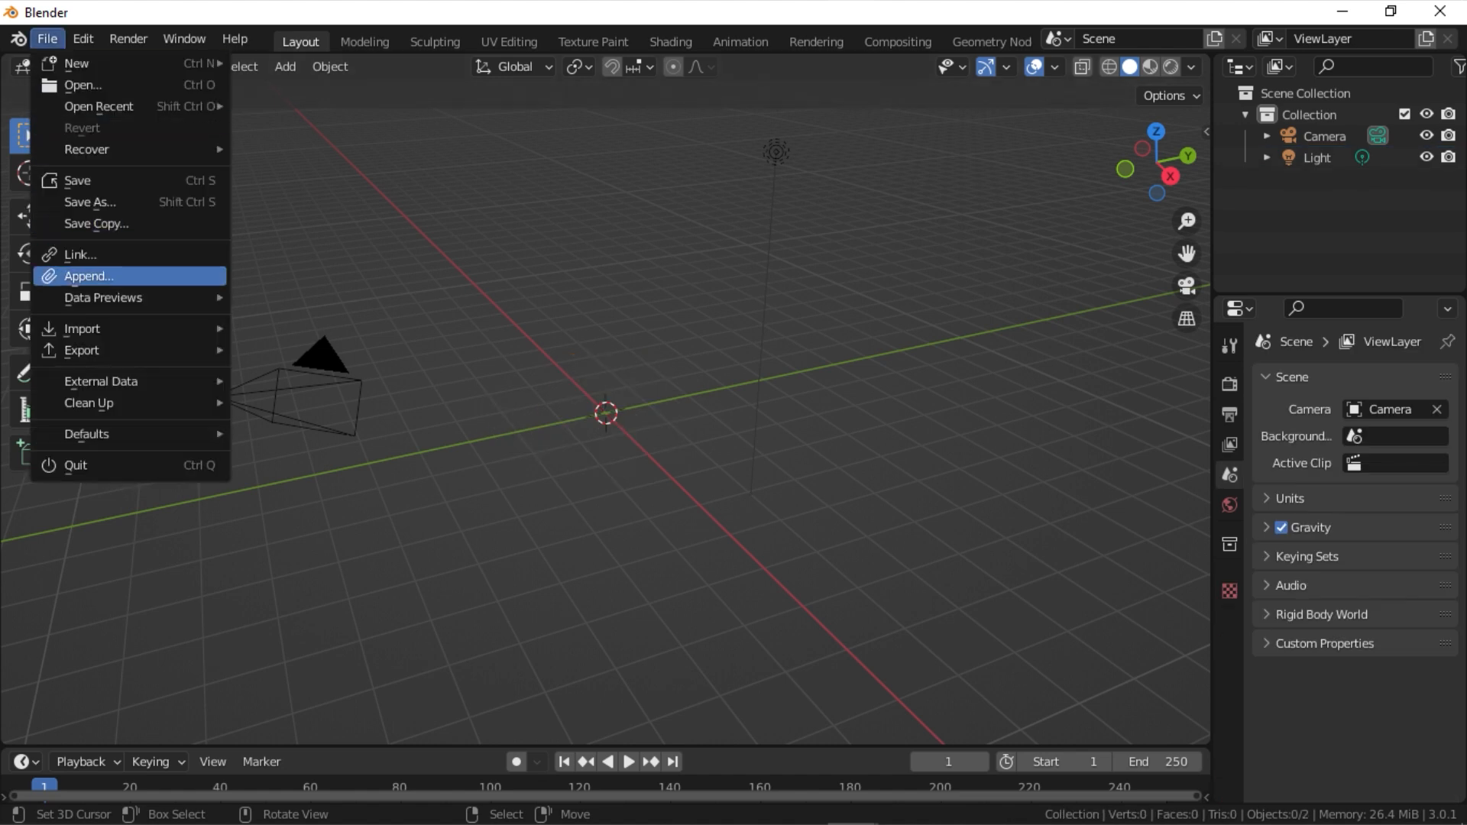
left_click(89, 275)
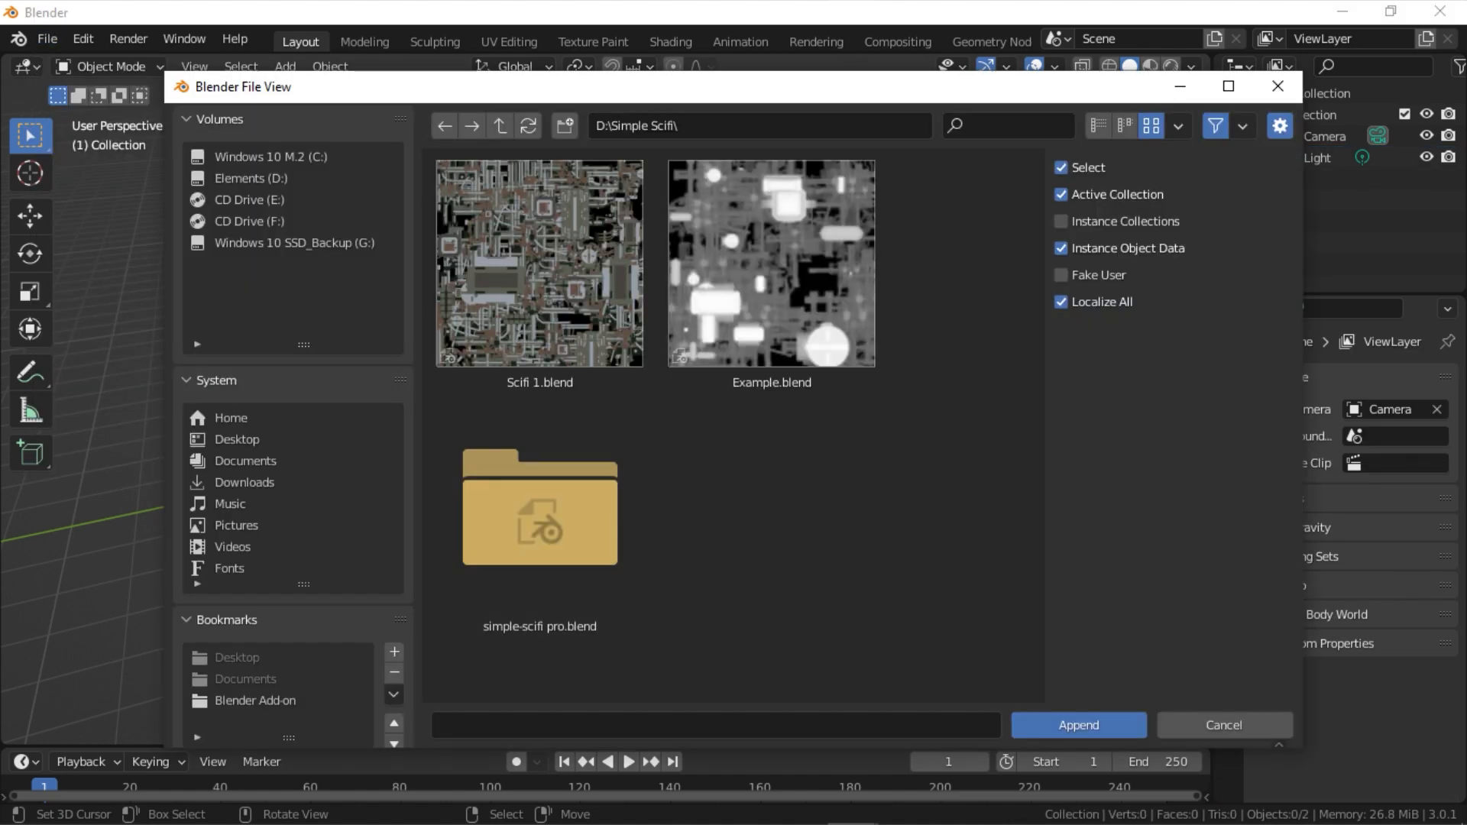
double_click(537, 265)
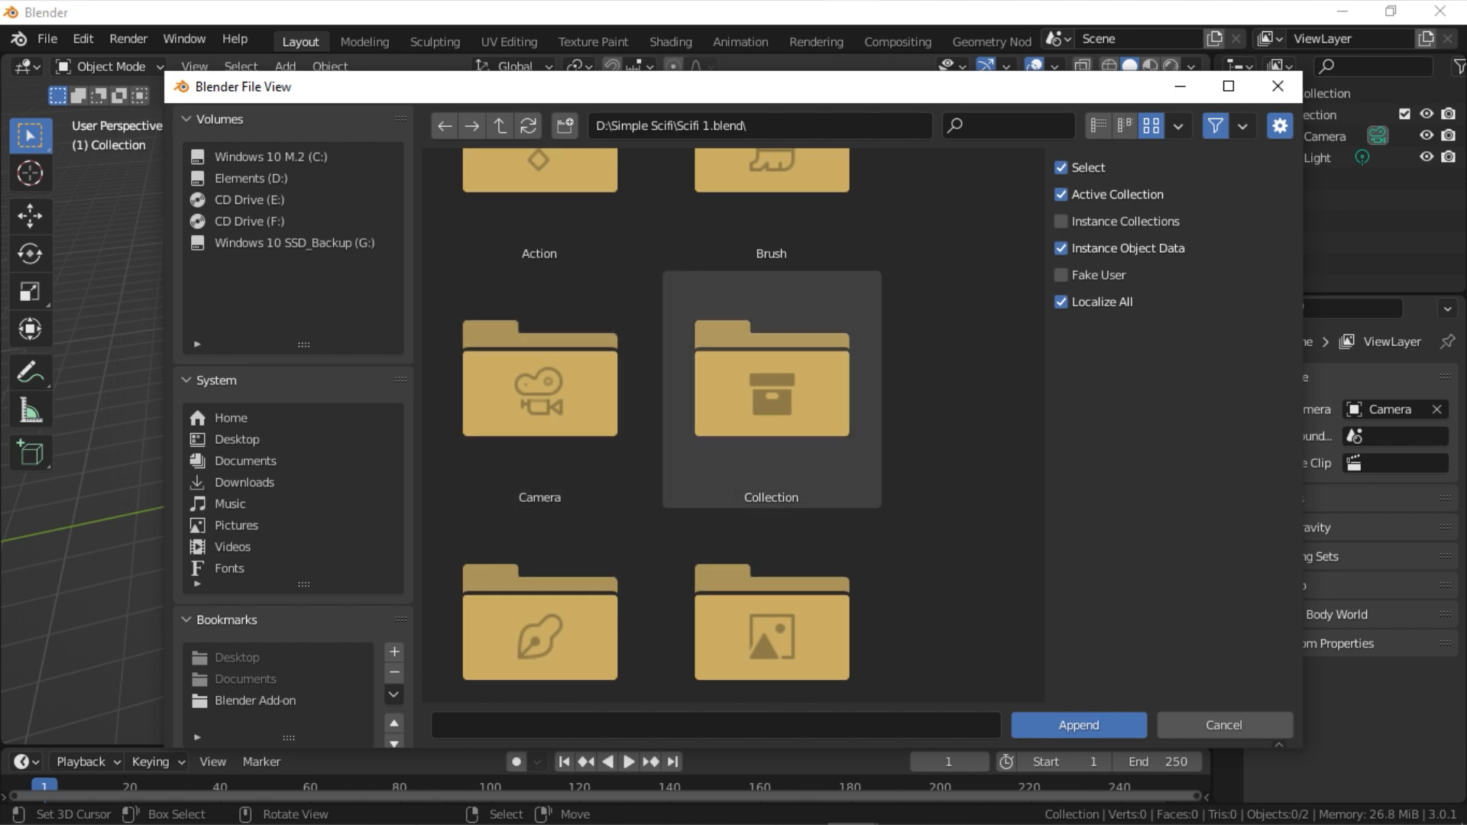
double_click(771, 391)
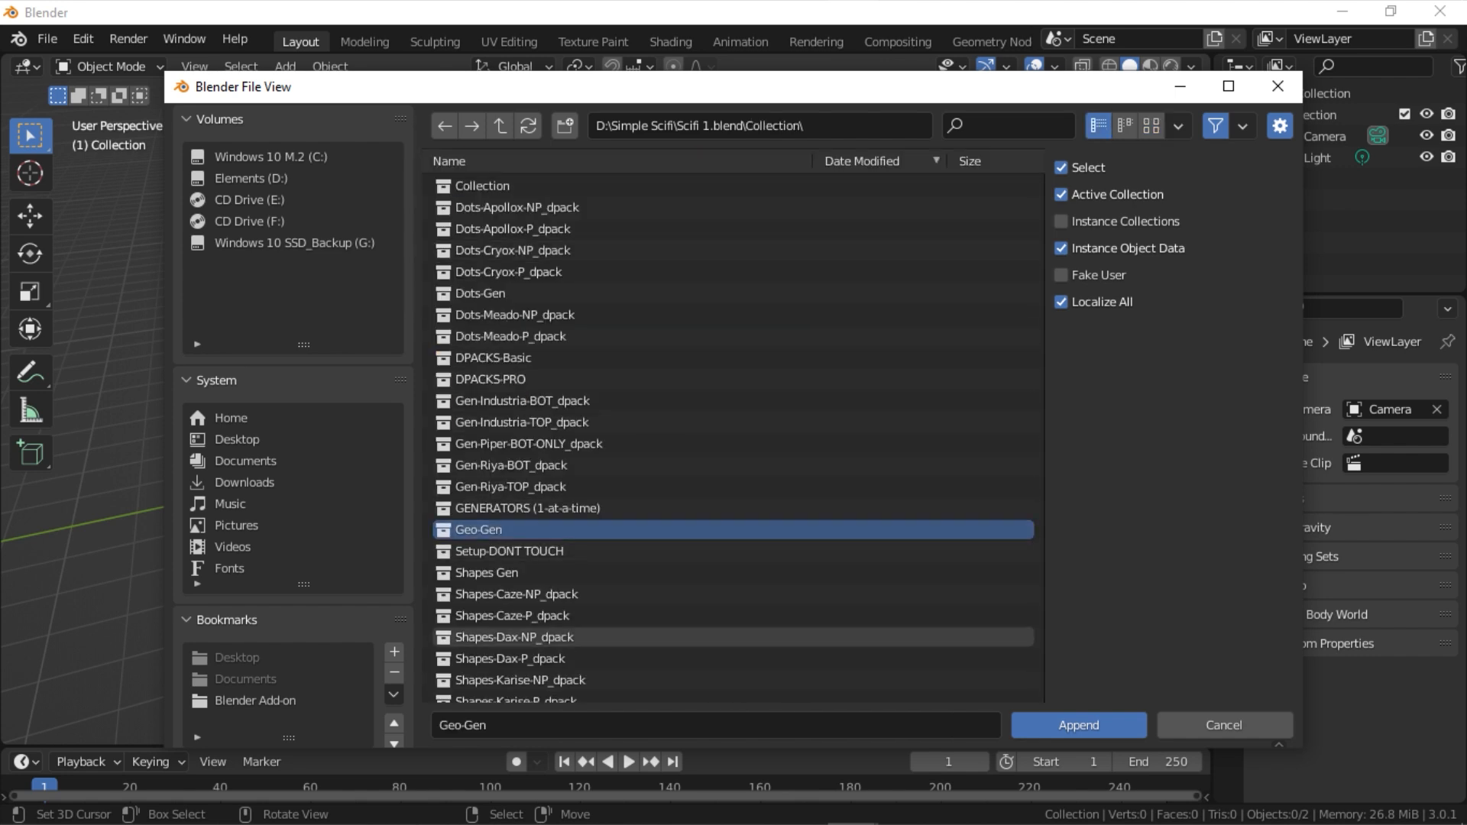
left_click(1077, 724)
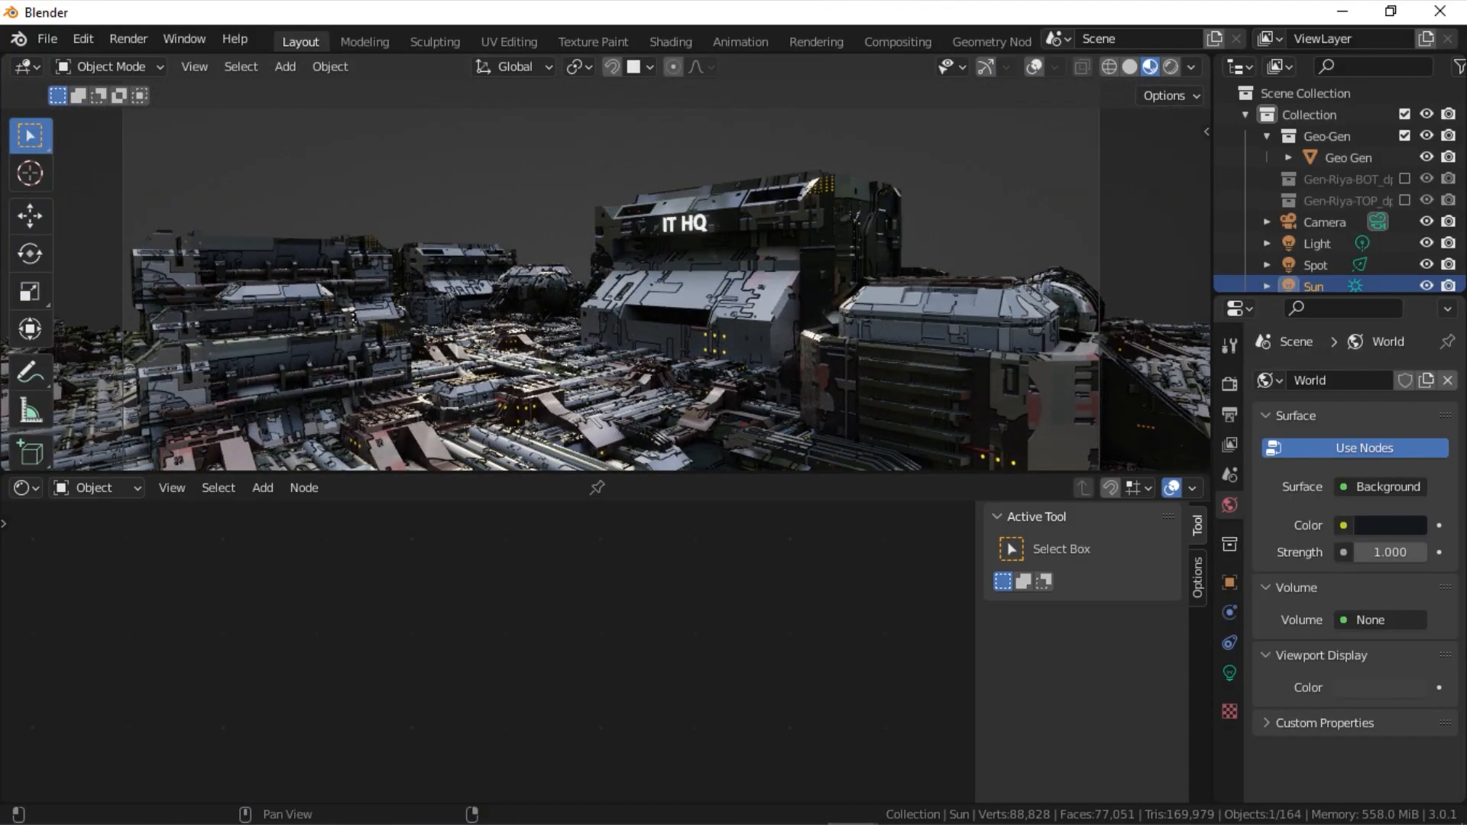
Step: Select Geo Gen and load an exported map PNG from D:\Simple Scifi into its Image Texture node
left_click(1348, 158)
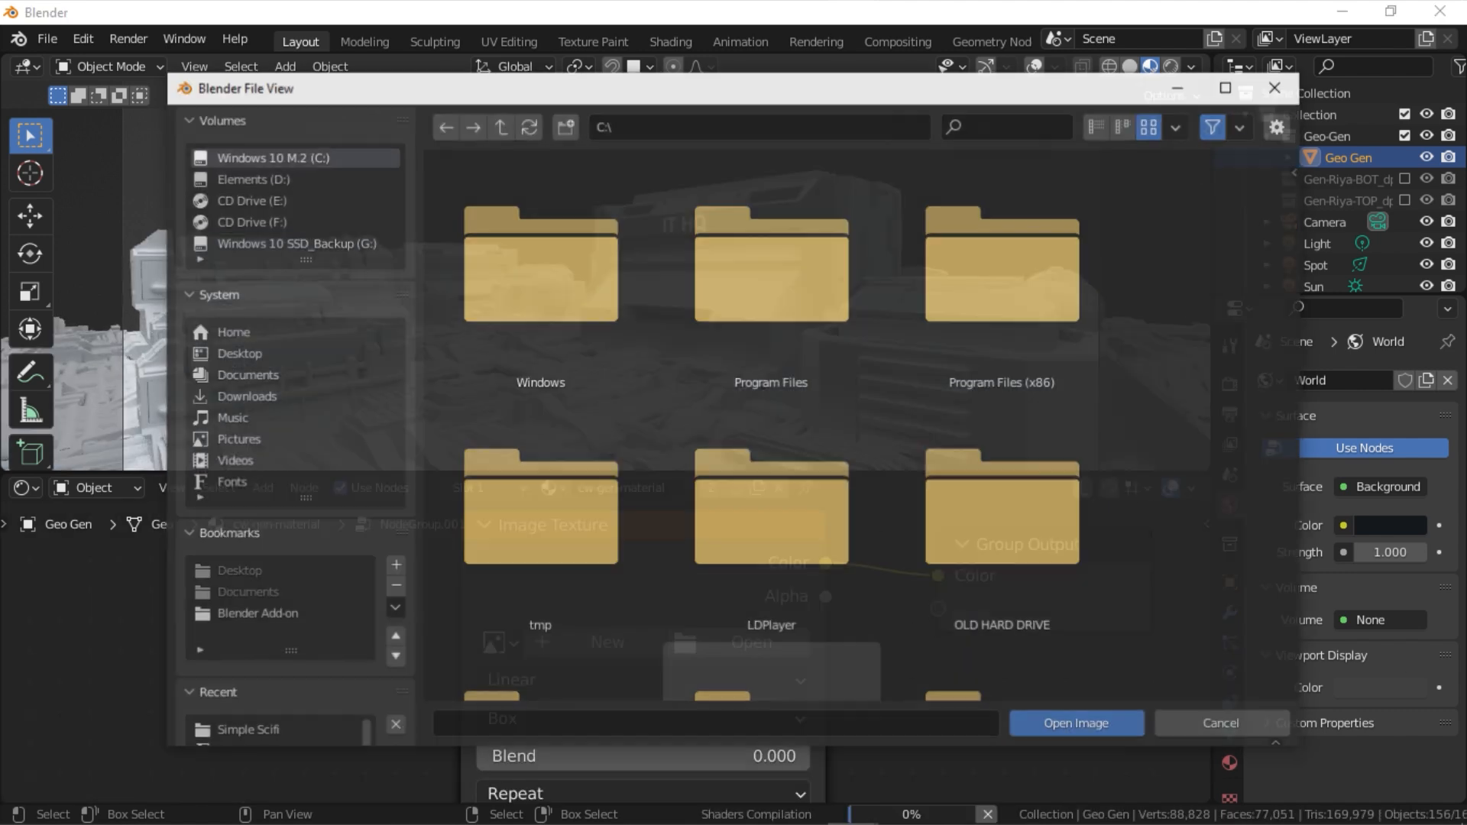
left_click(1219, 722)
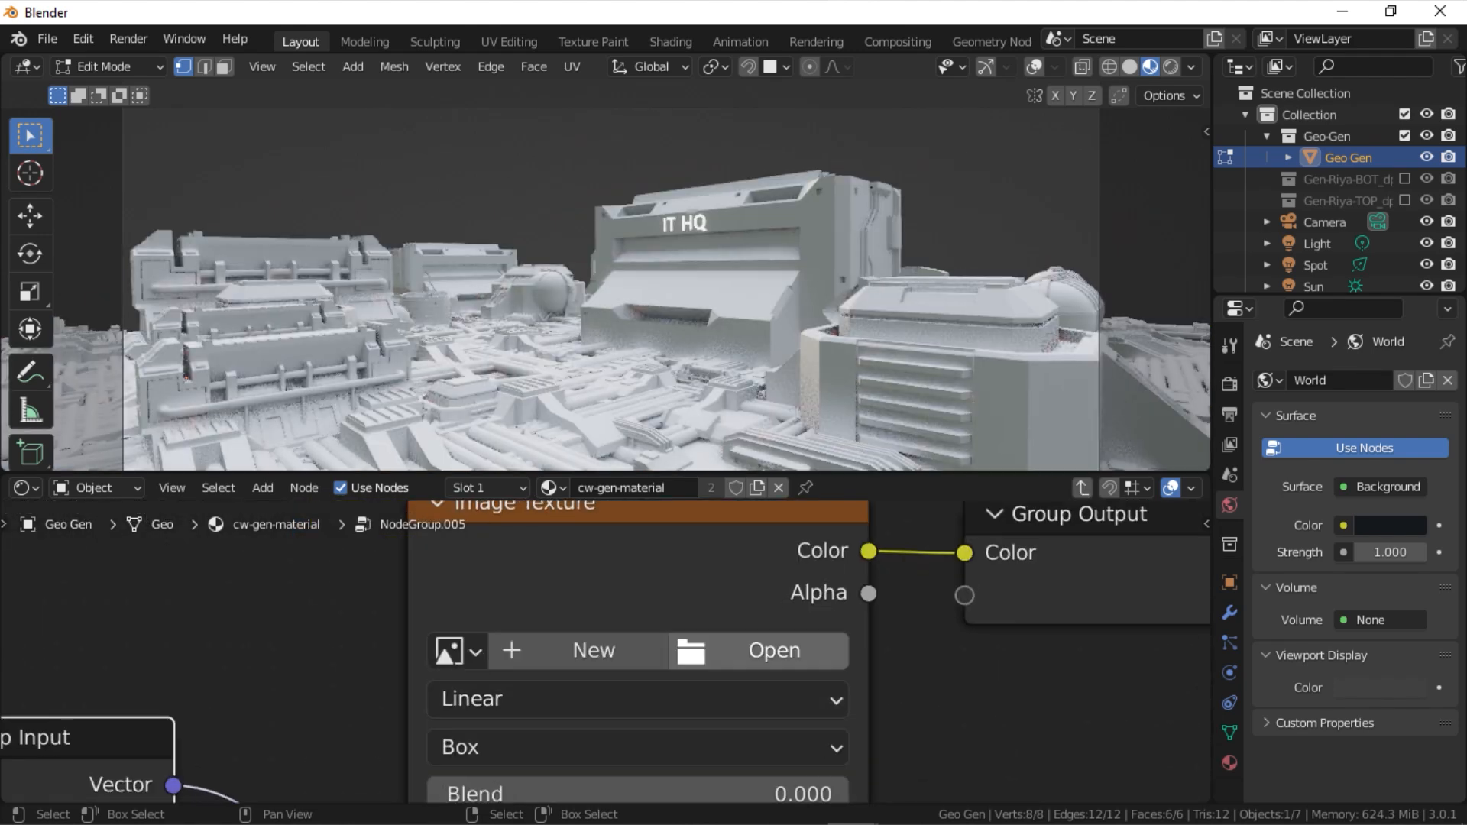
left_click(760, 651)
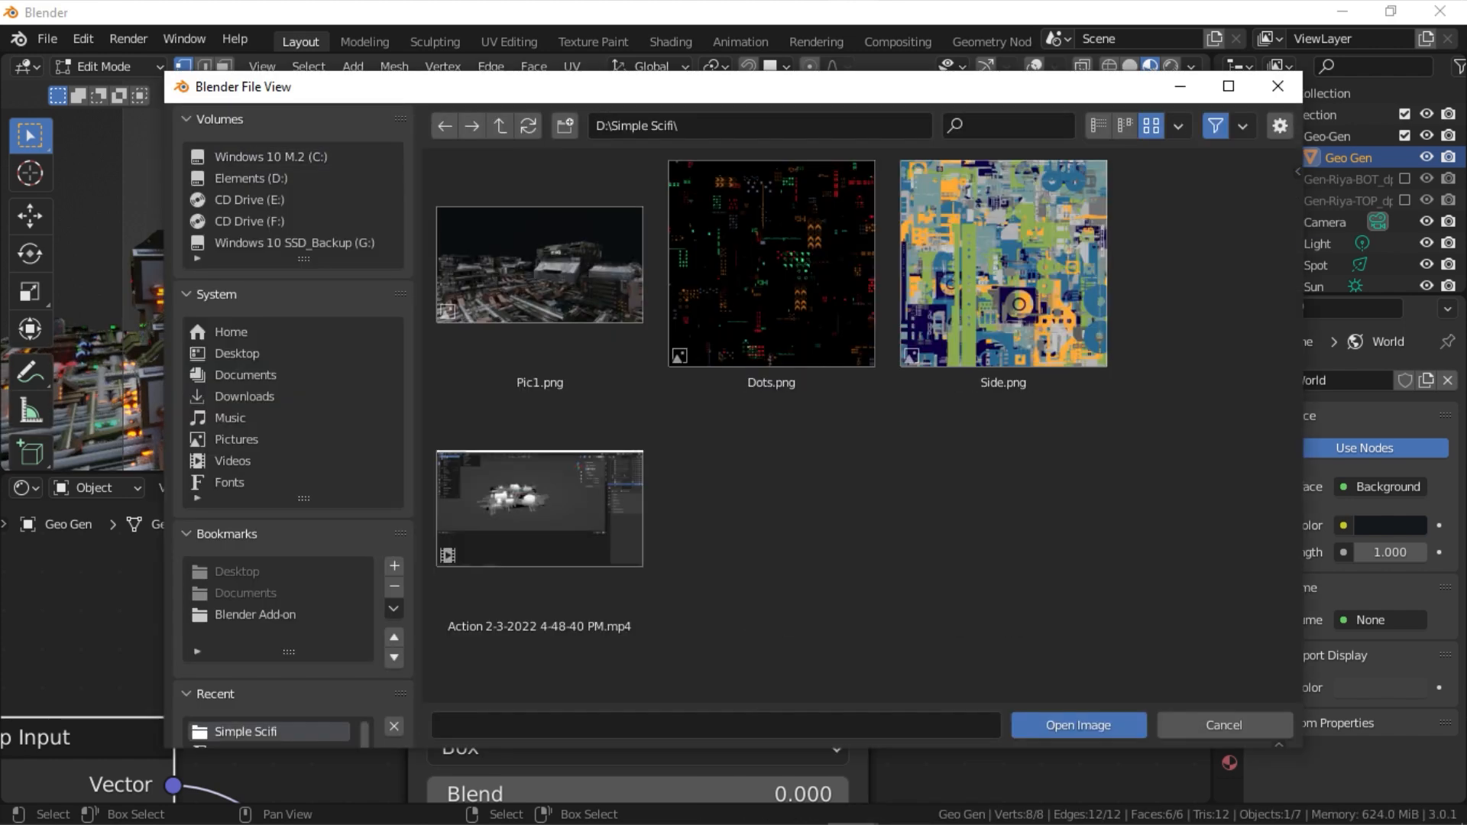
left_click(1076, 724)
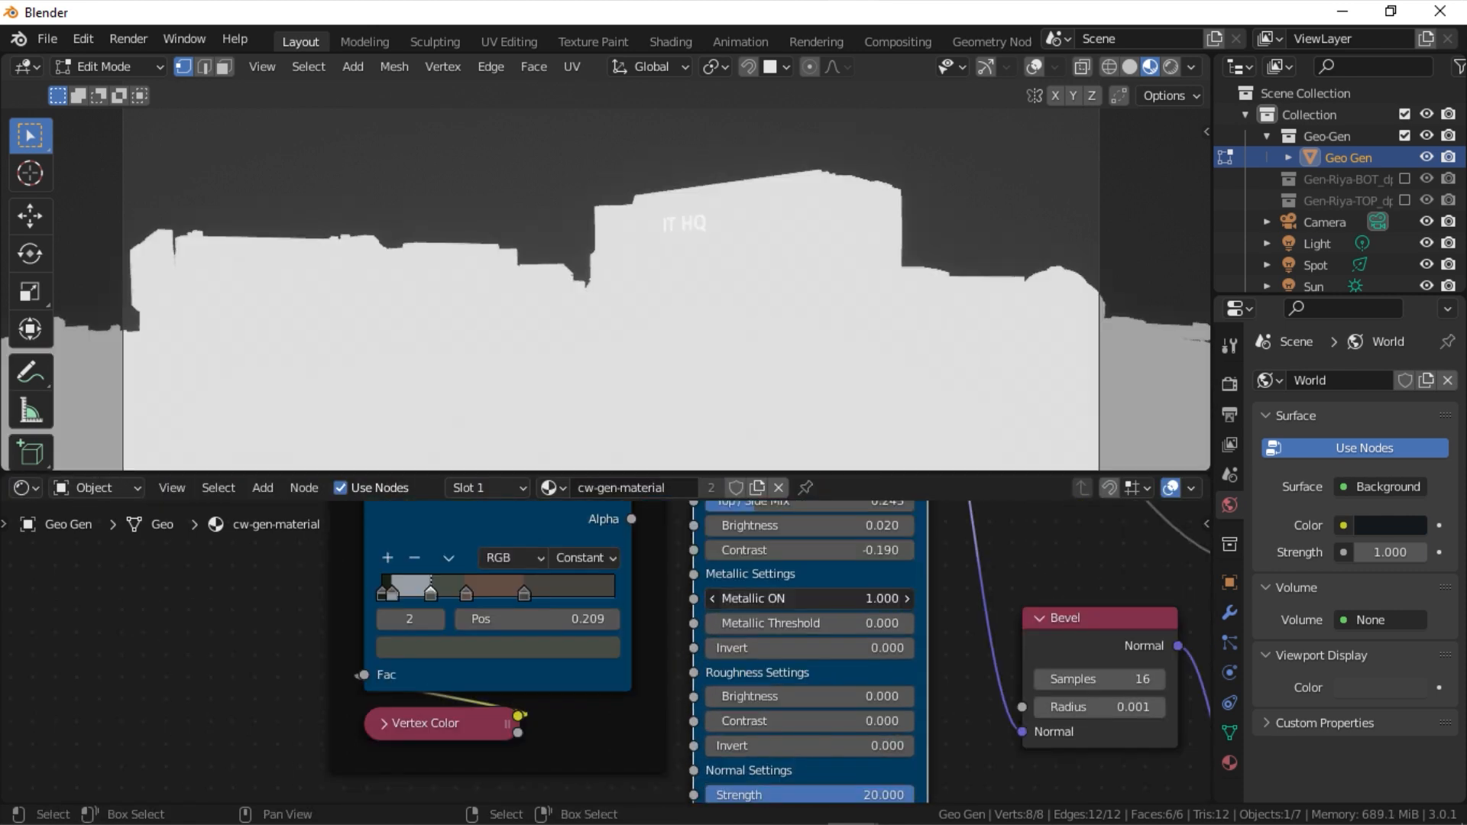
Step: Adjust a value in the Shapes Gen generator back in the simple-scifi pro file
left_click_drag(767, 621, 916, 621)
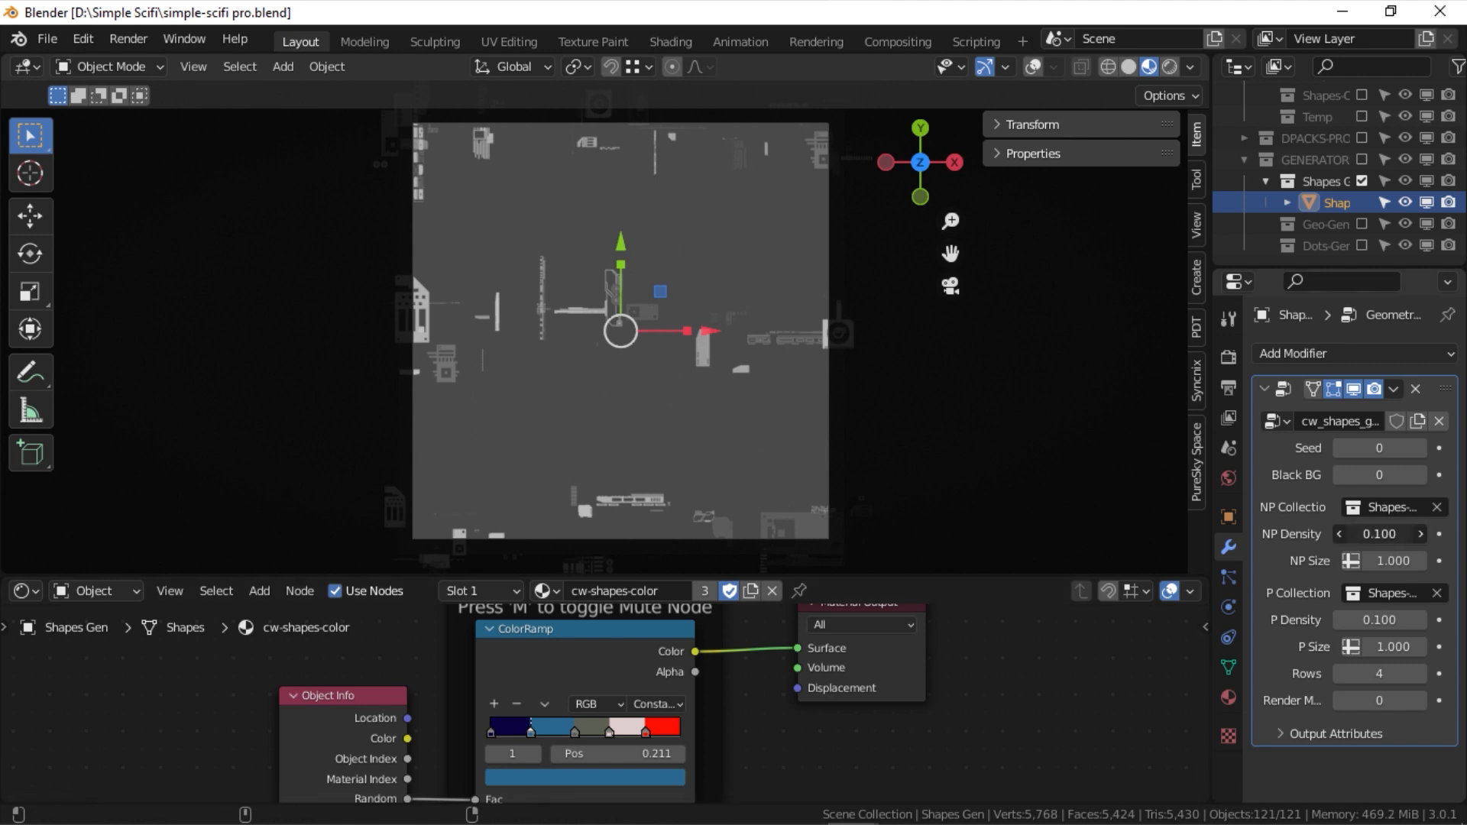
Step: Raise the NP and P shape densities and sizes in Shapes Gen, then render the denser map
left_click_drag(1338, 533, 1422, 533)
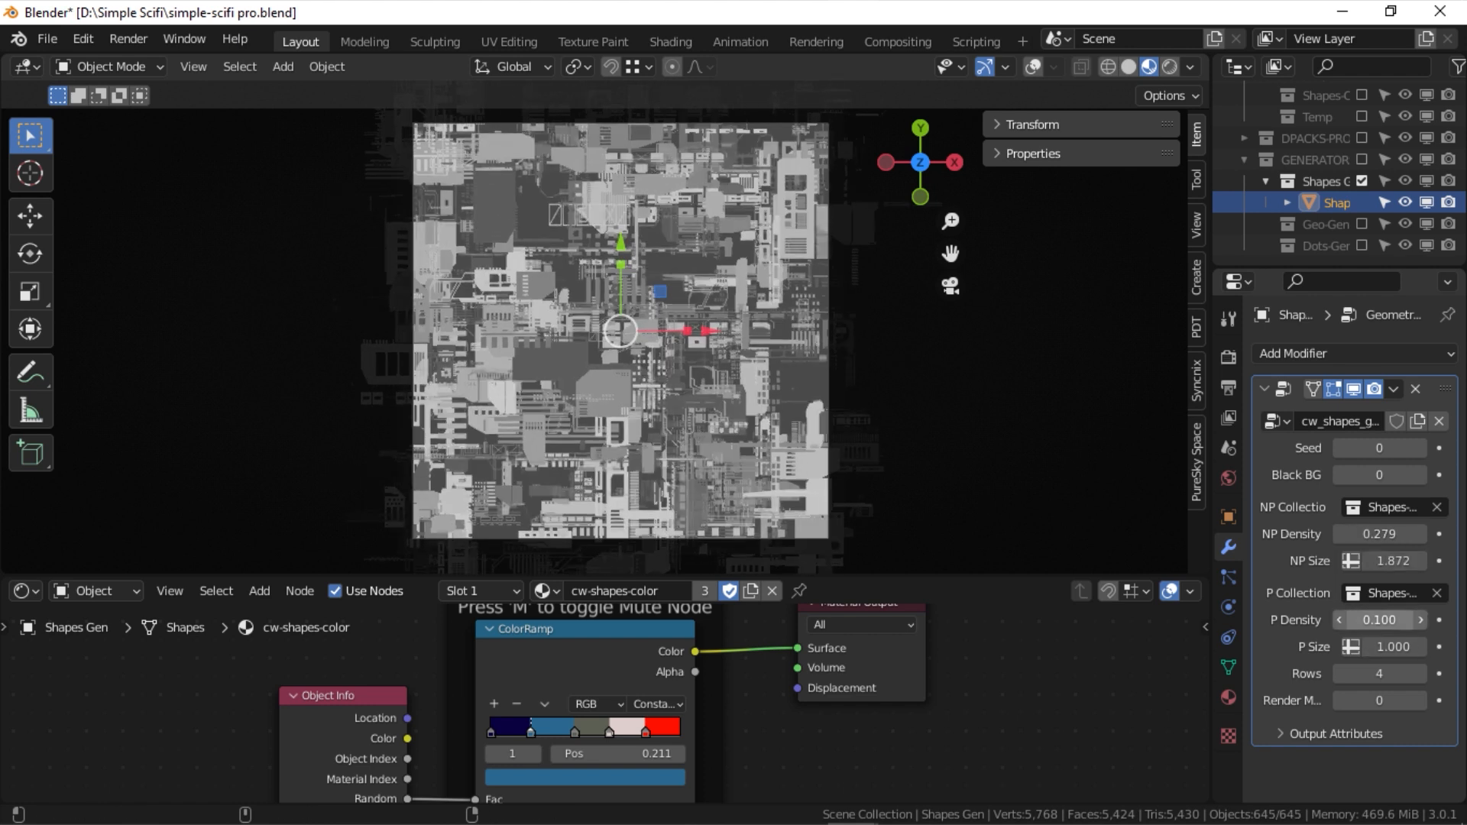
left_click_drag(1384, 645, 1370, 644)
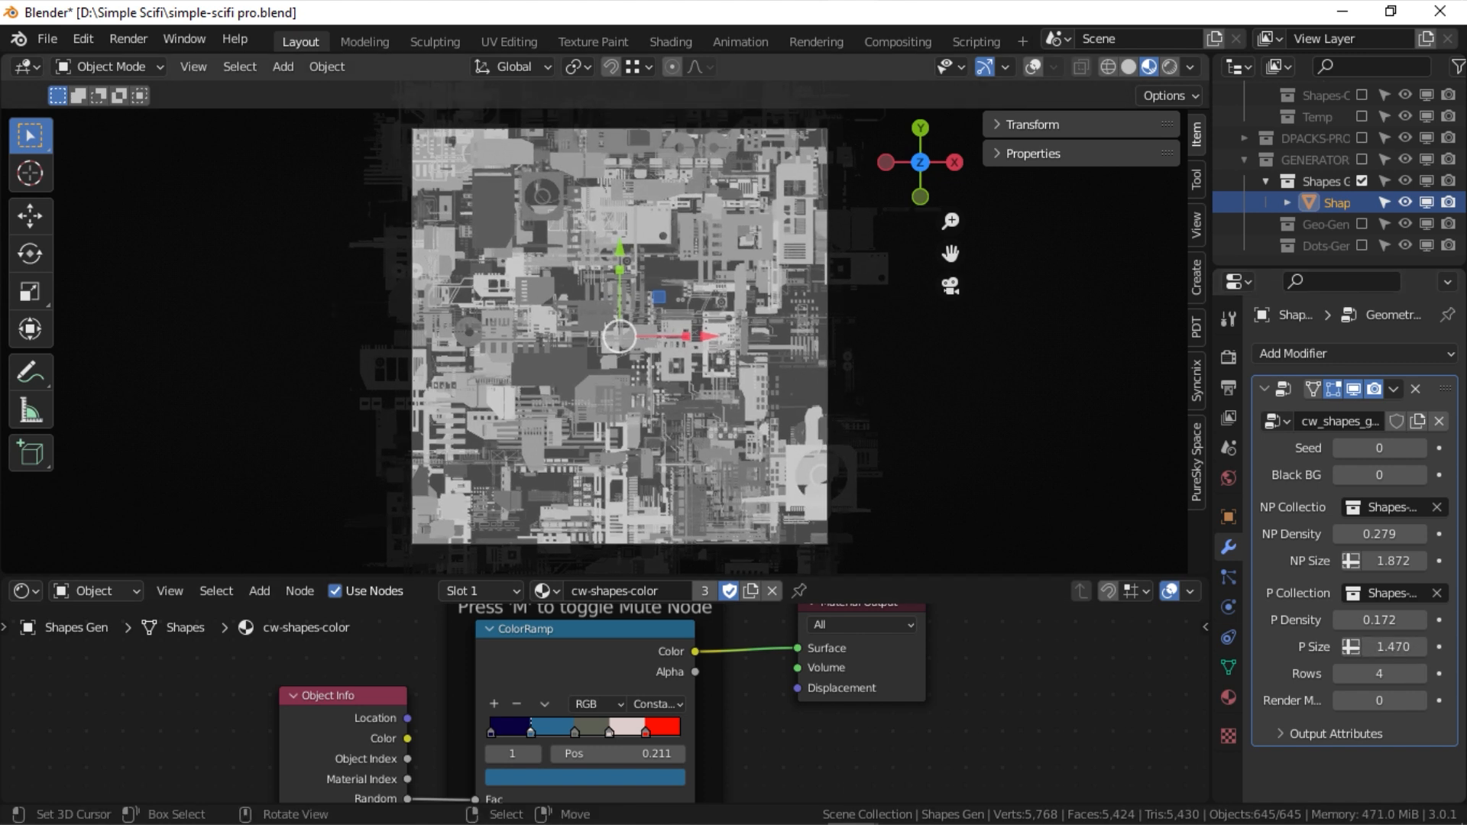
key("F12")
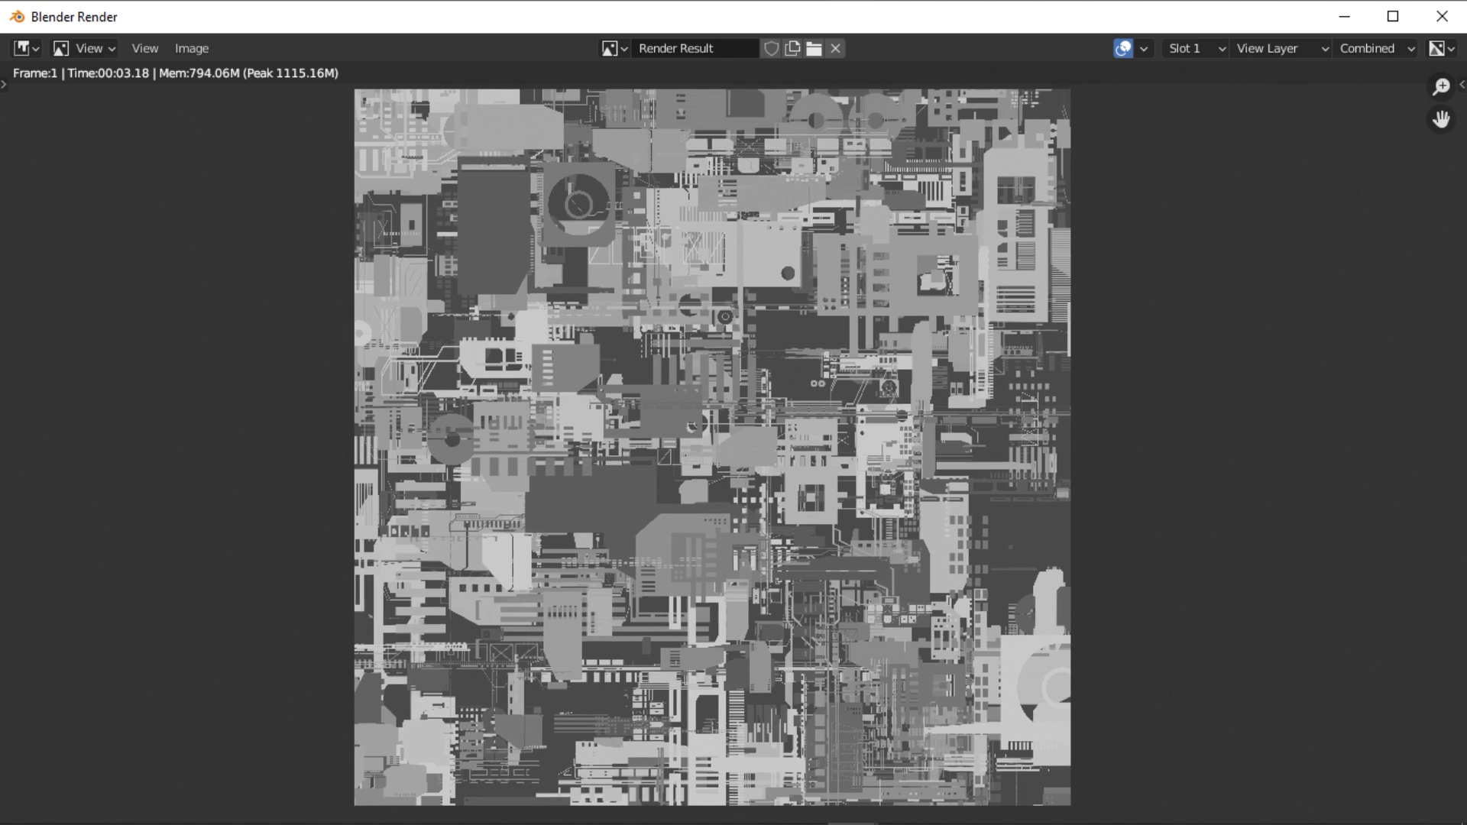
left_click(191, 47)
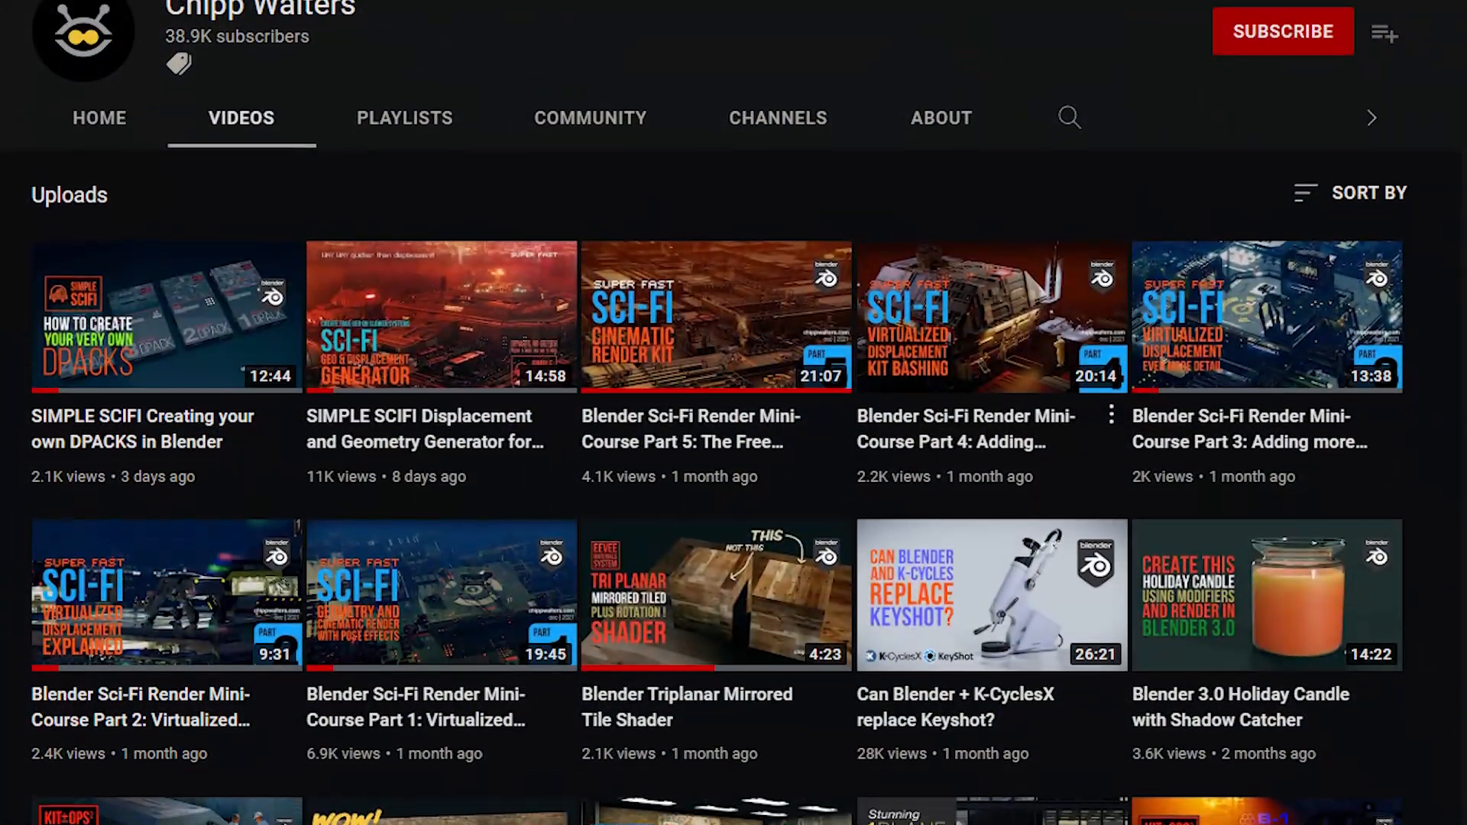
scroll("down", 3)
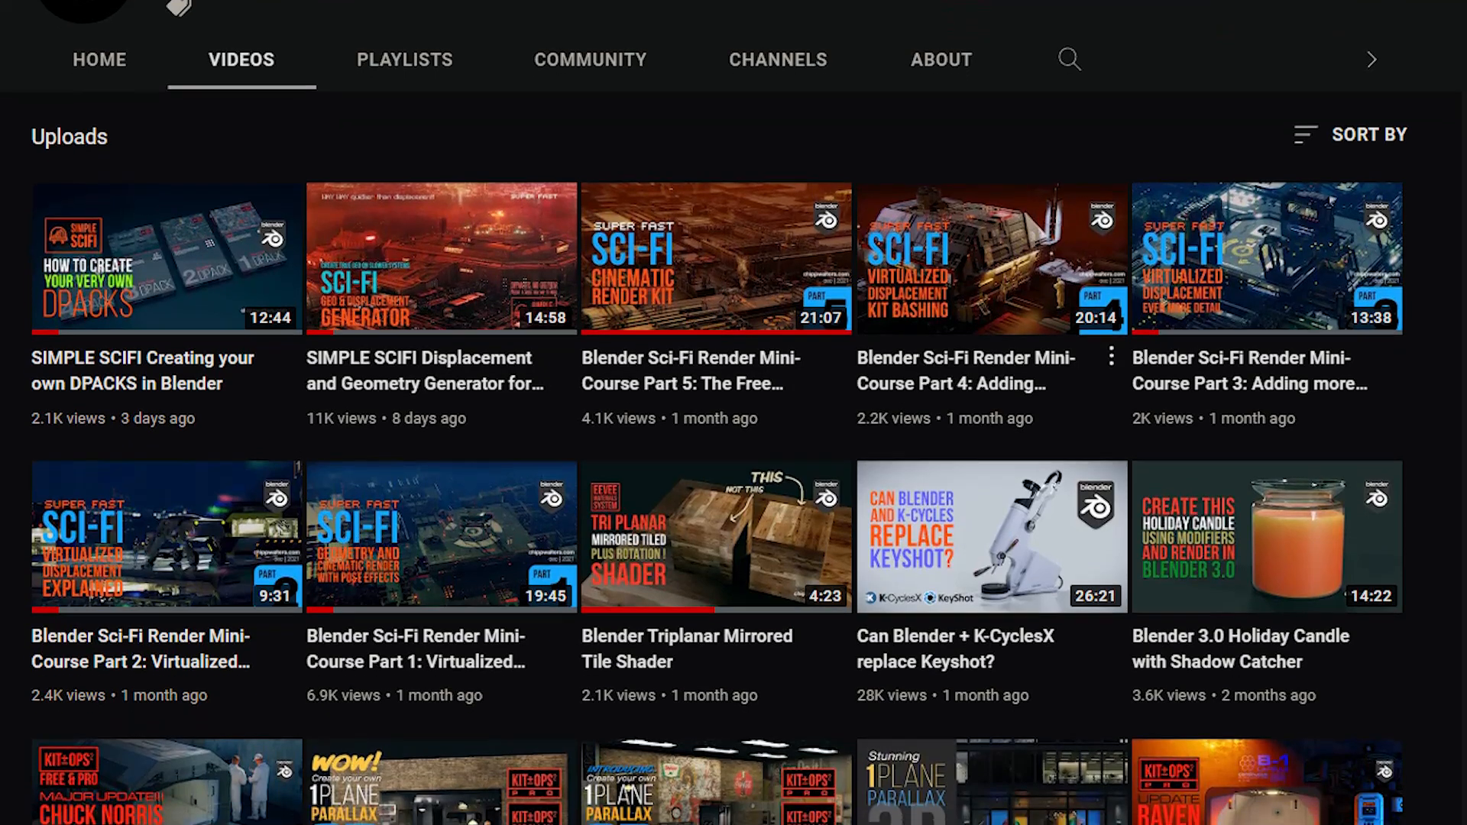
scroll("down", 3)
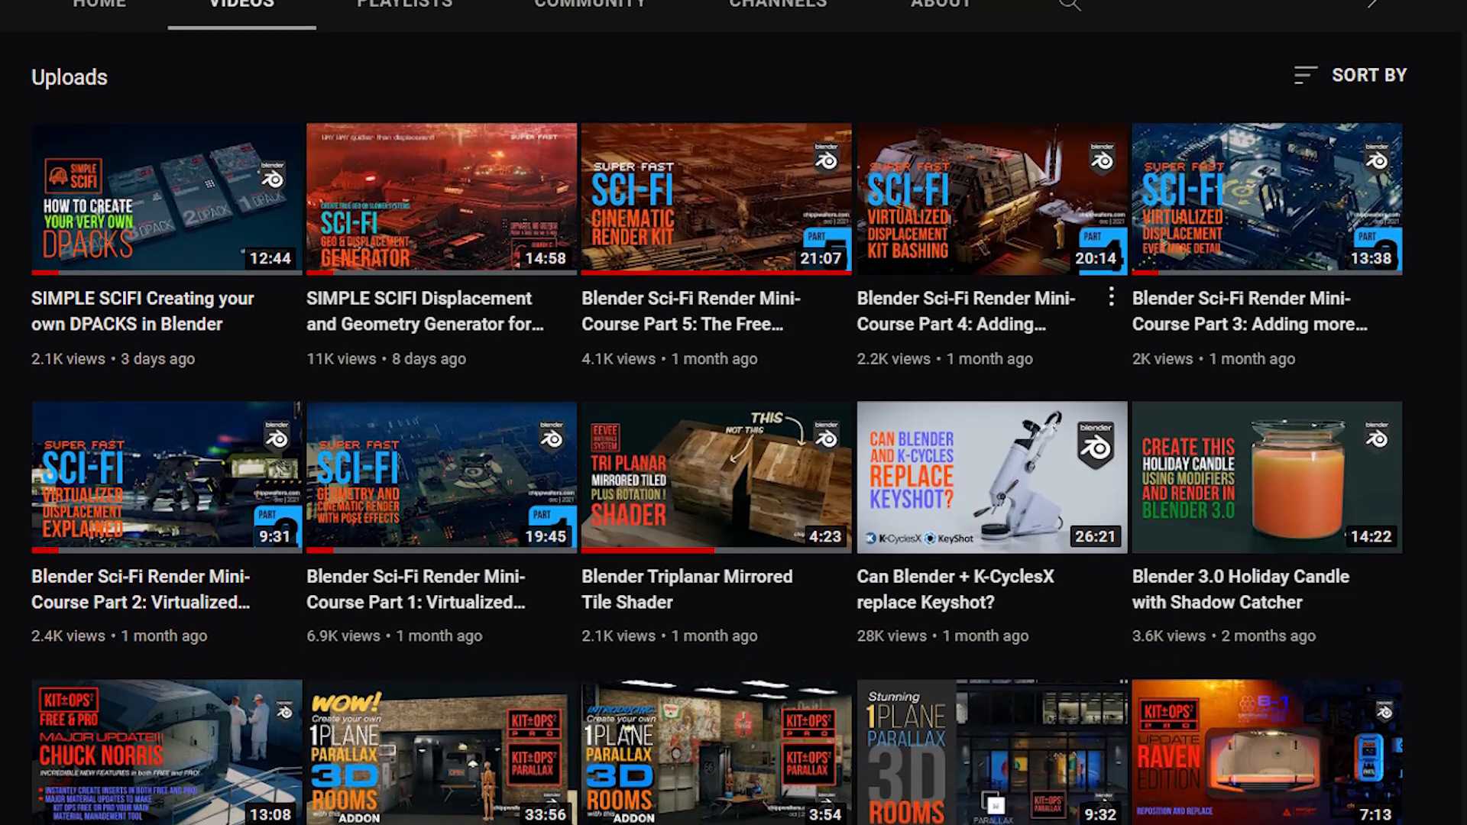
scroll("down", 3)
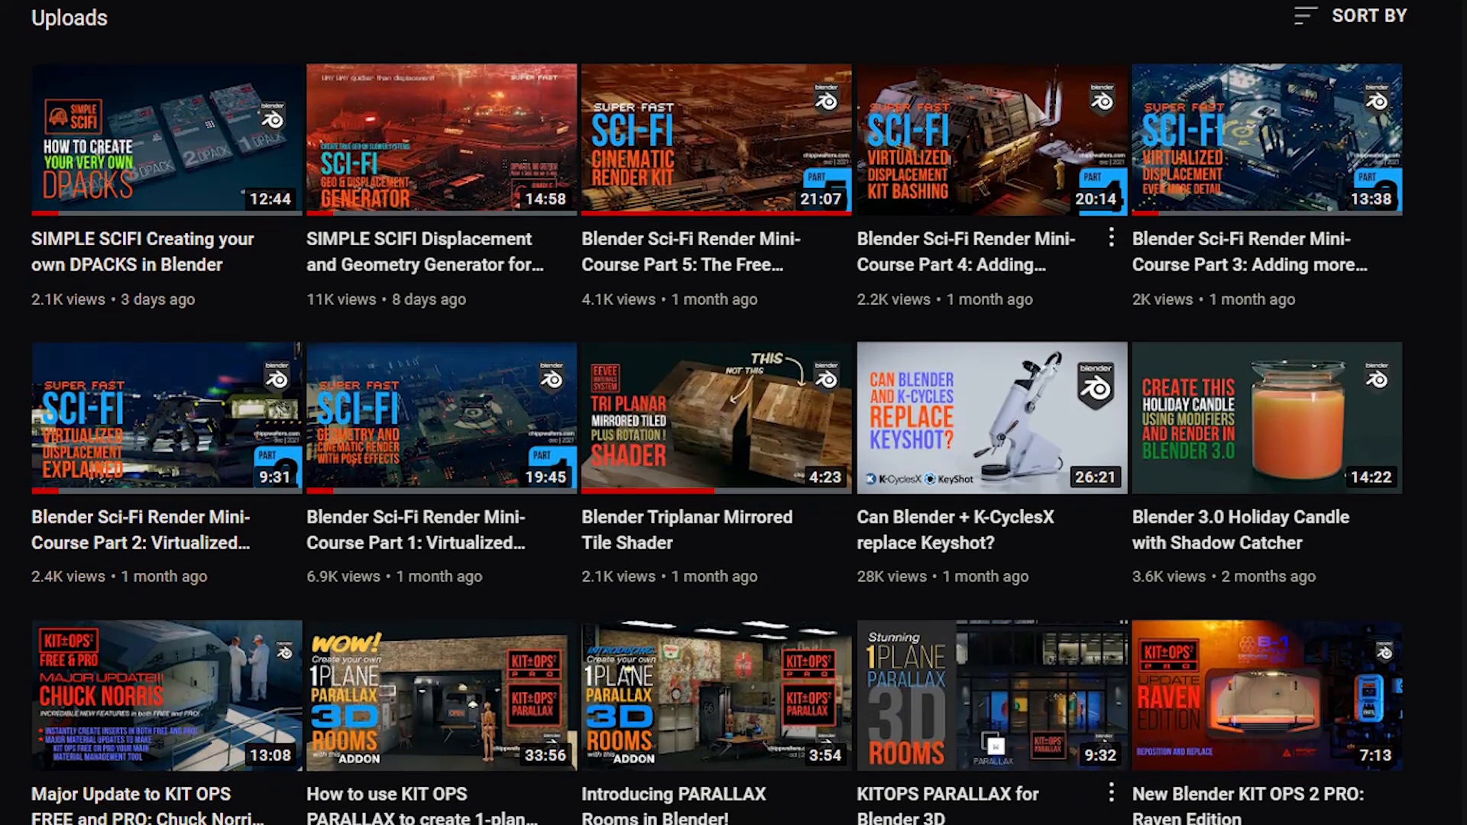